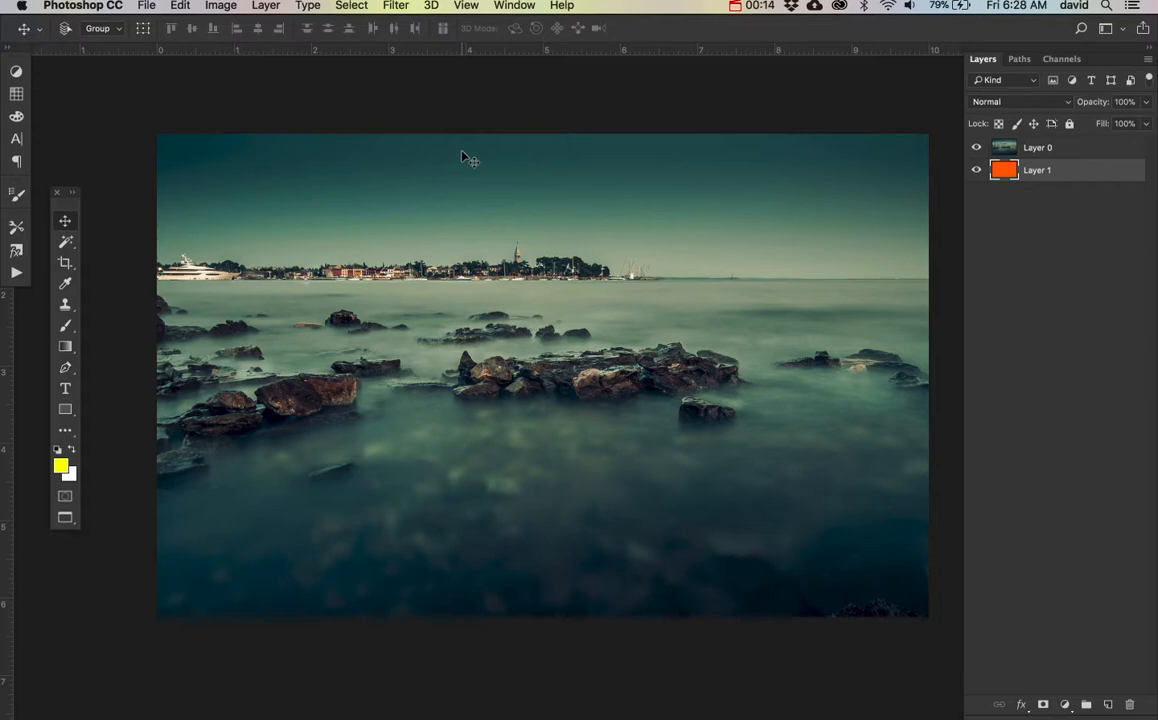
mouse_move(1056, 206)
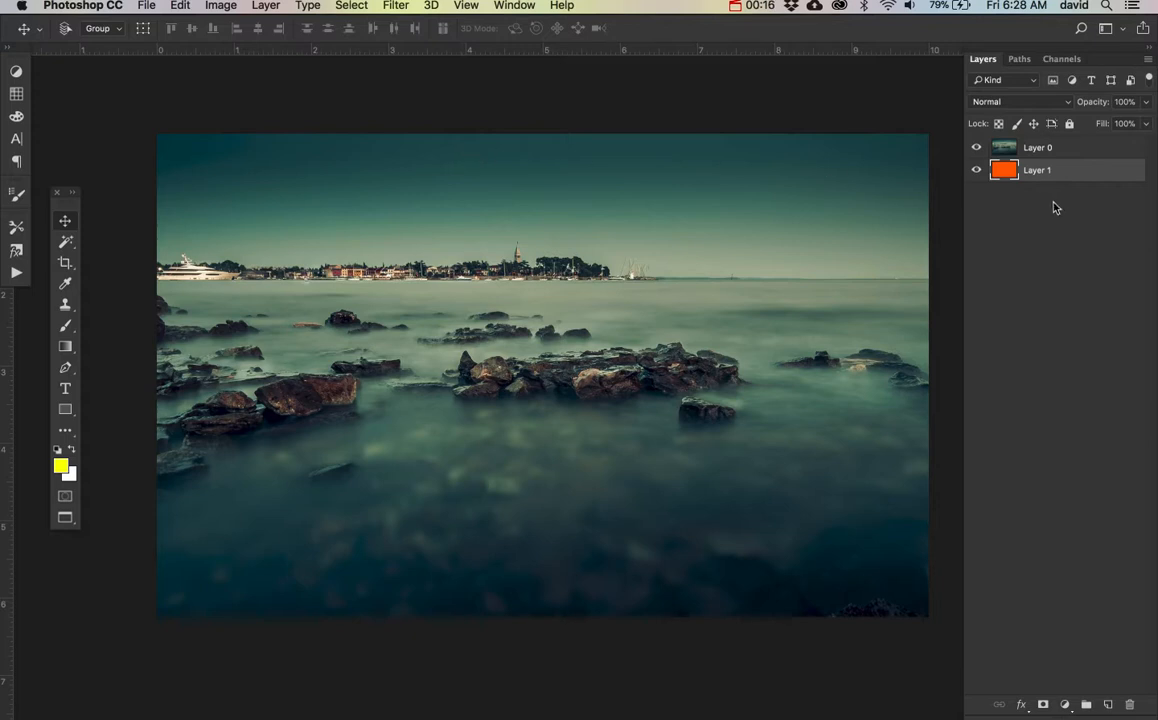
Select the seascape layer and toggle its visibility to check the orange layer beneath.
click(1036, 148)
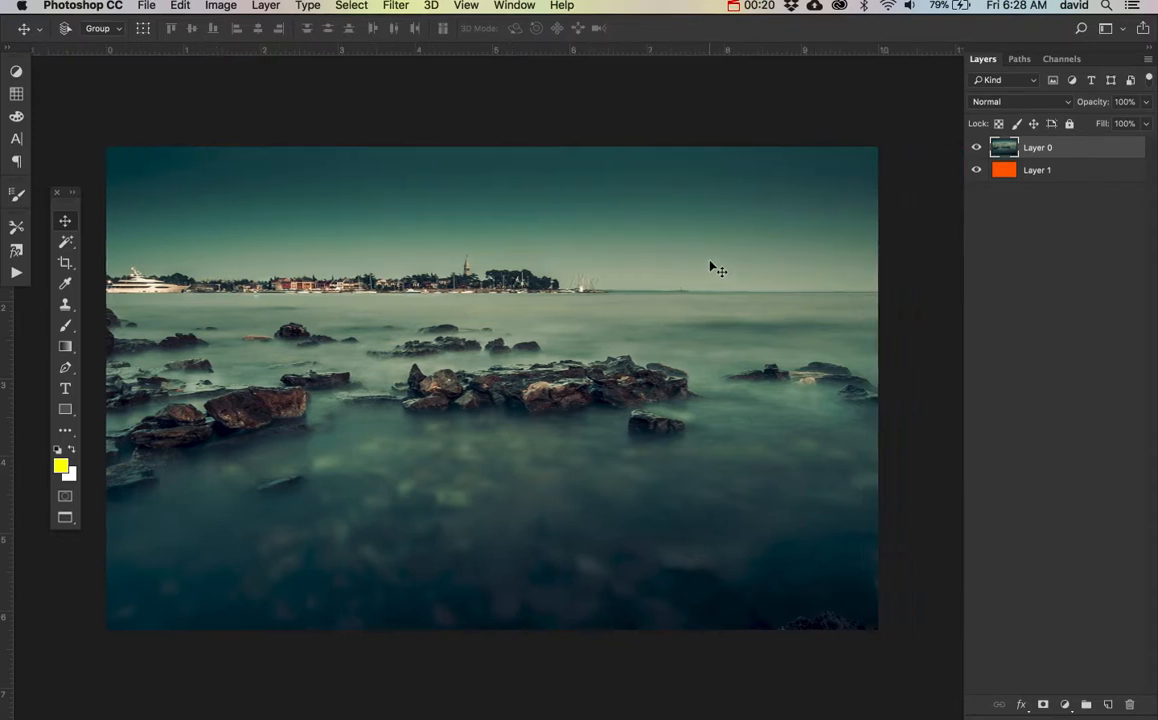
click(976, 148)
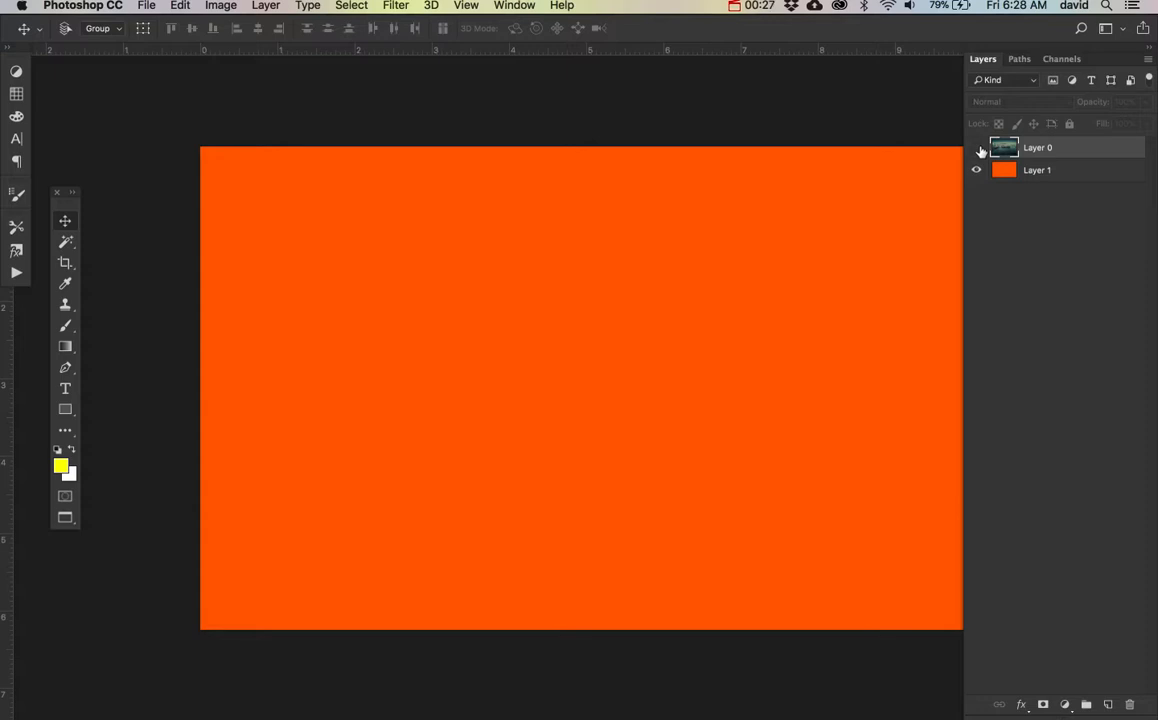
click(976, 148)
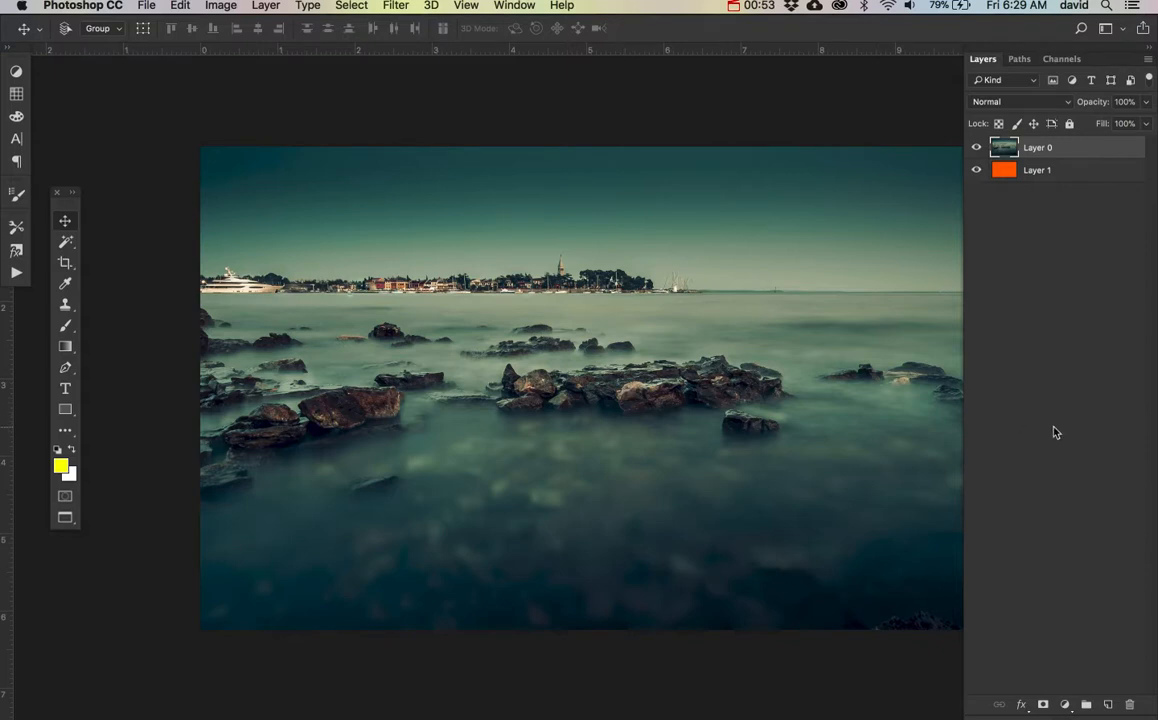
mouse_move(1052, 690)
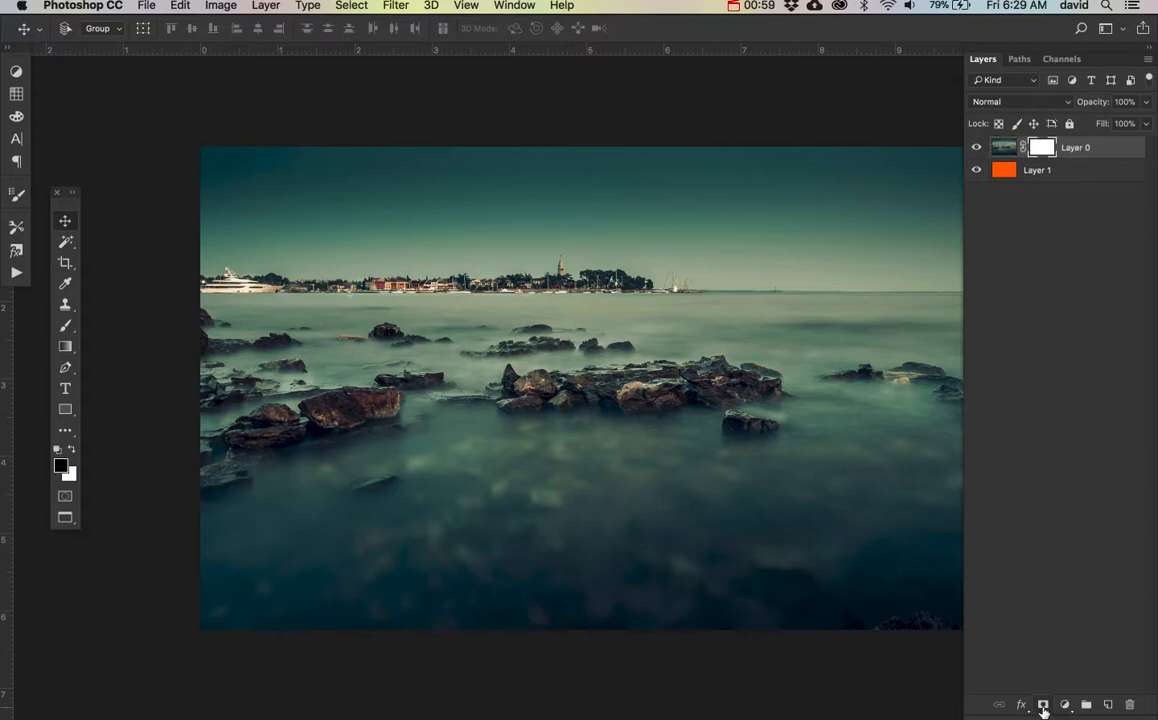
mouse_move(1052, 124)
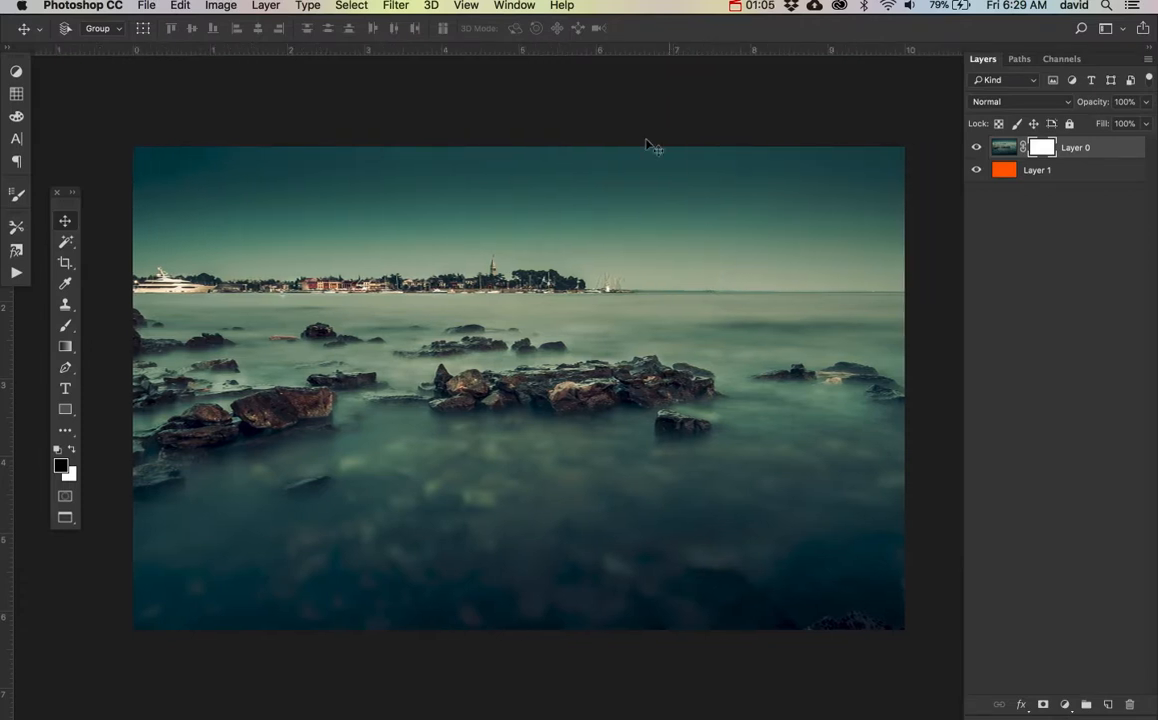
mouse_move(570, 414)
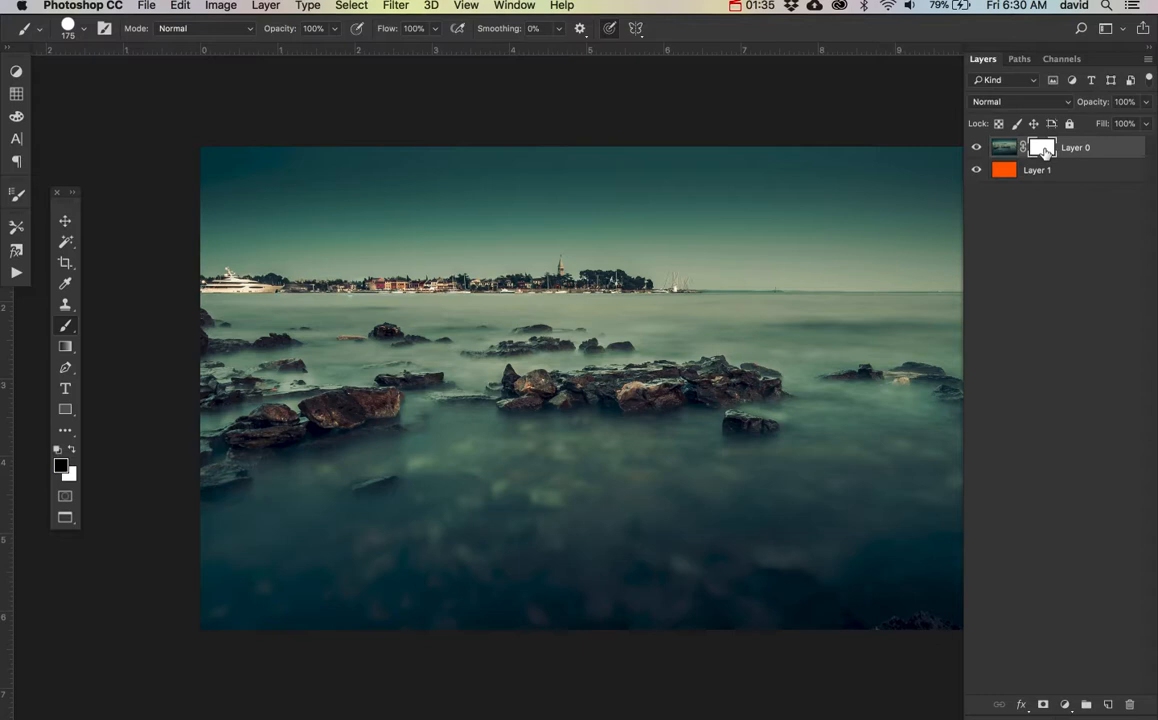
Paint black on the seascape mask in a diagonal band from the top-left edge past the rocks to the bottom.
click(1042, 148)
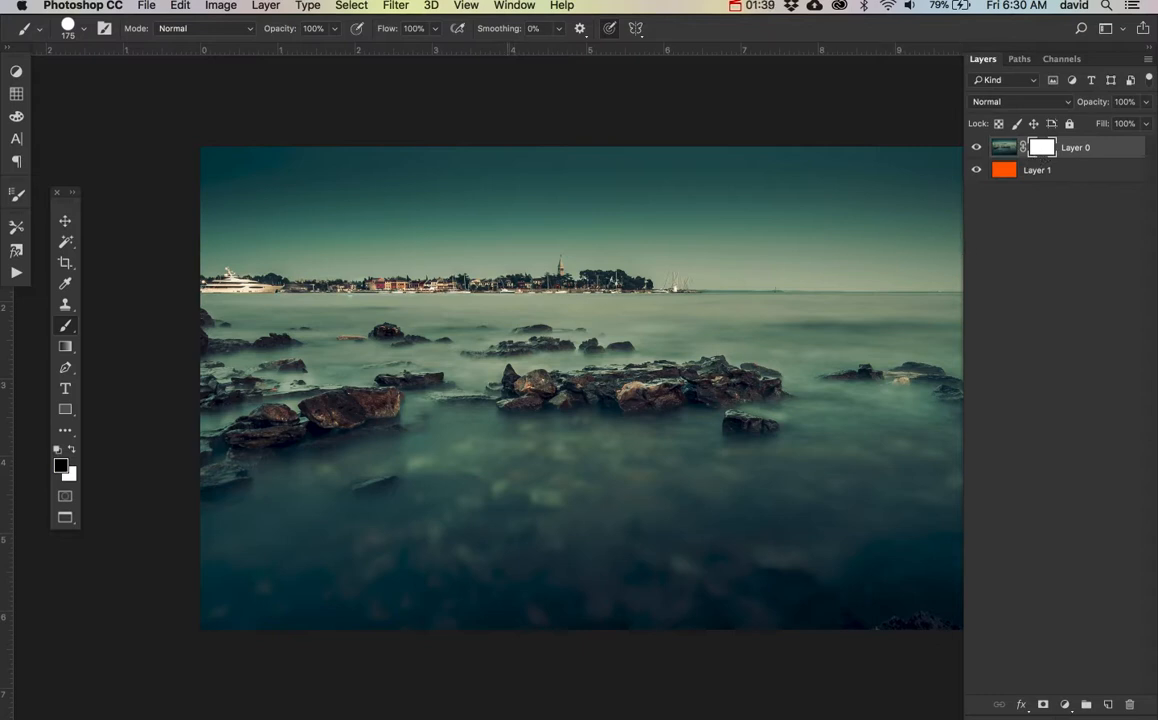
click(214, 210)
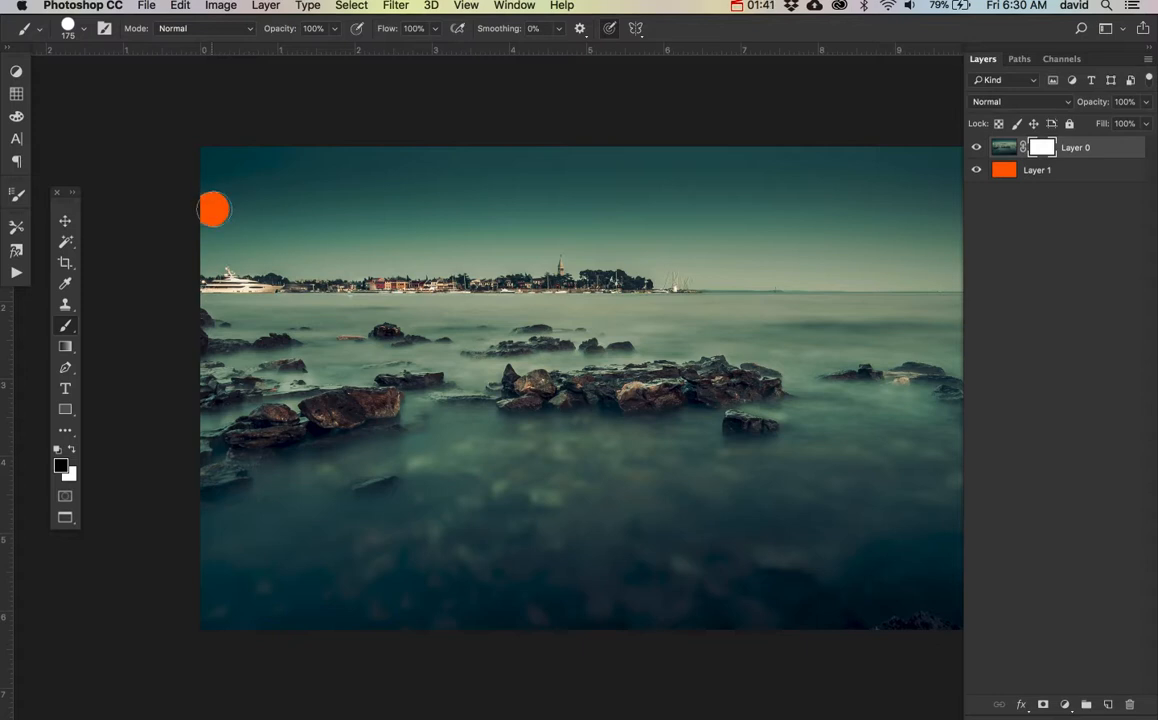
drag(216, 208, 470, 420)
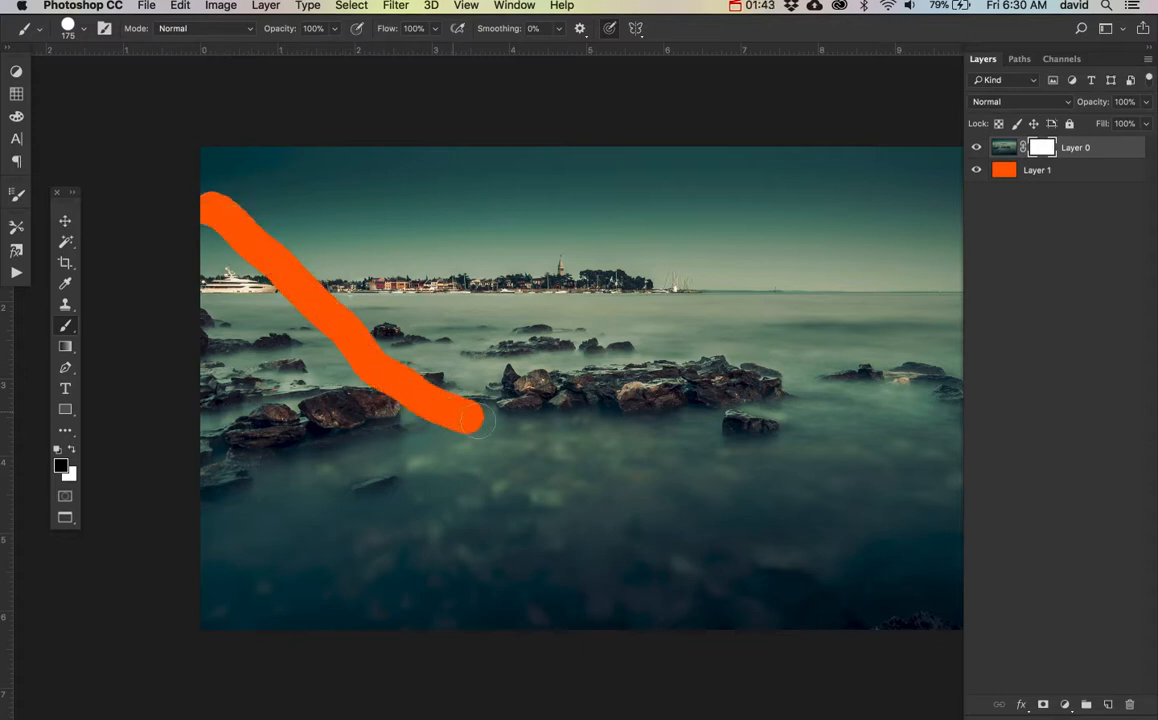
drag(476, 420, 524, 438)
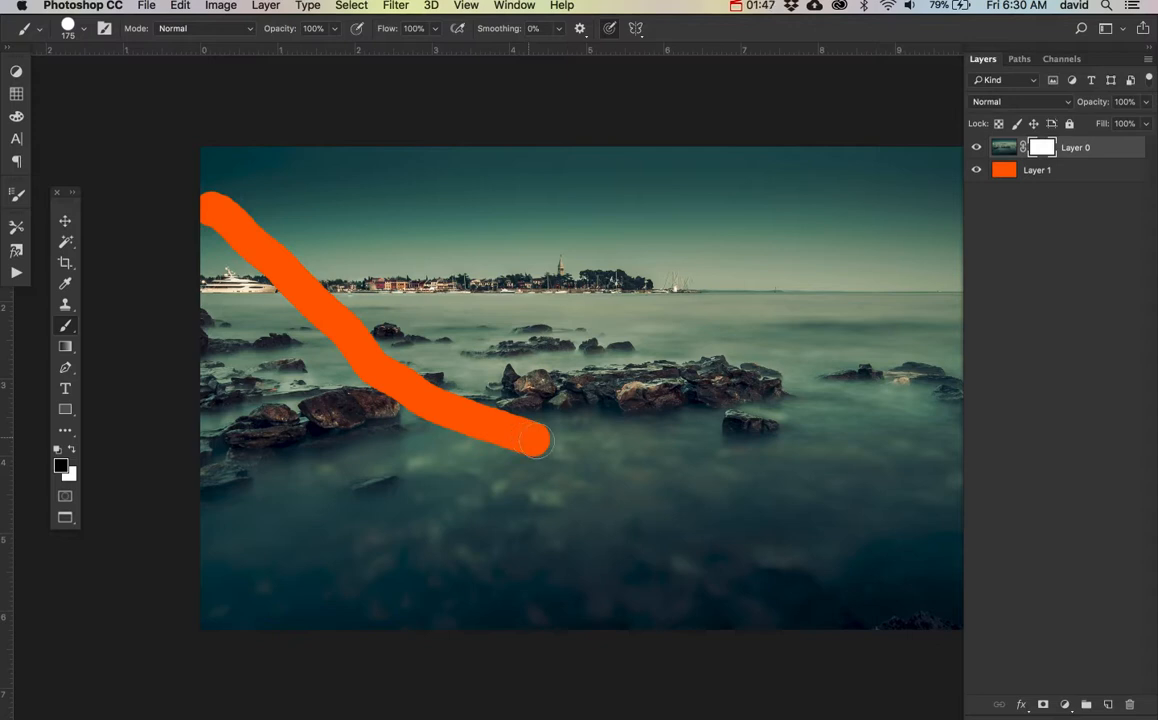
drag(536, 440, 656, 636)
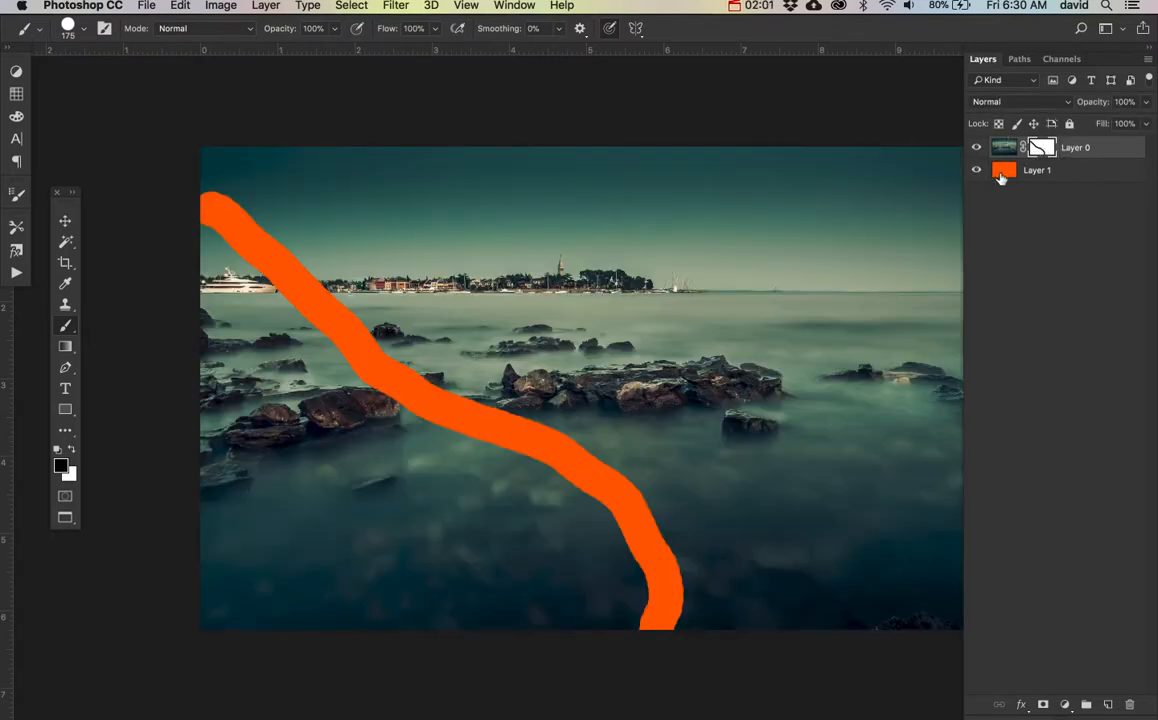
Toggle the orange layer's visibility to preview the masked band, then show it again.
click(976, 170)
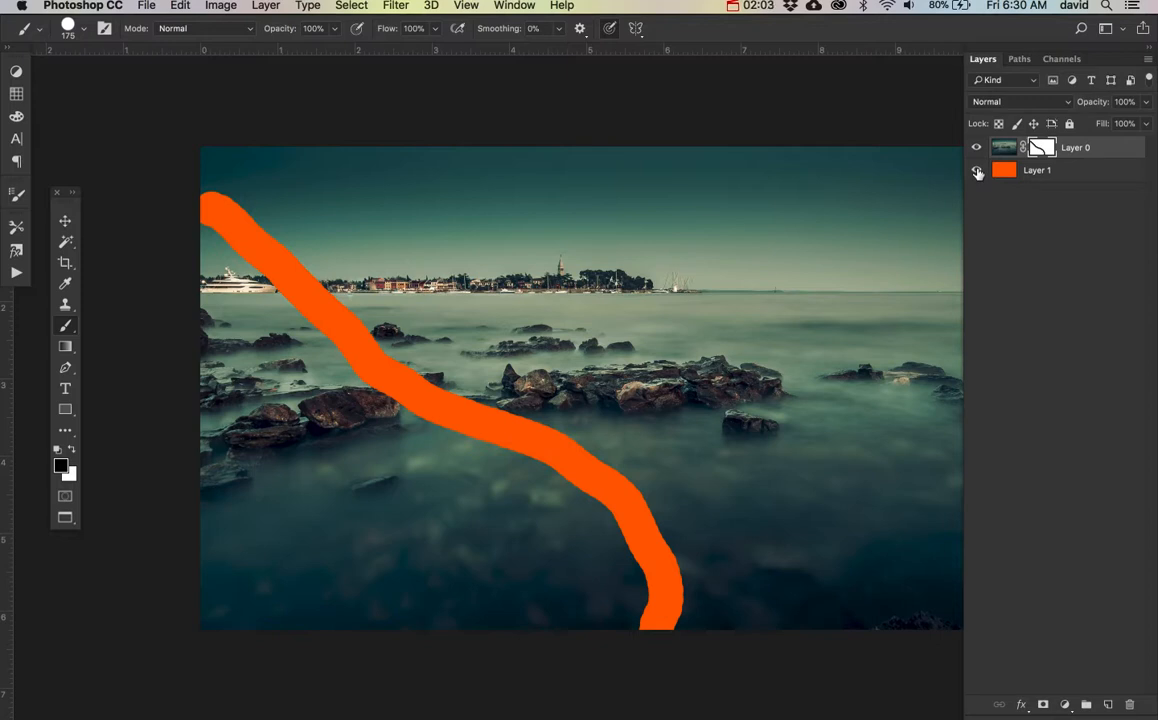
click(976, 172)
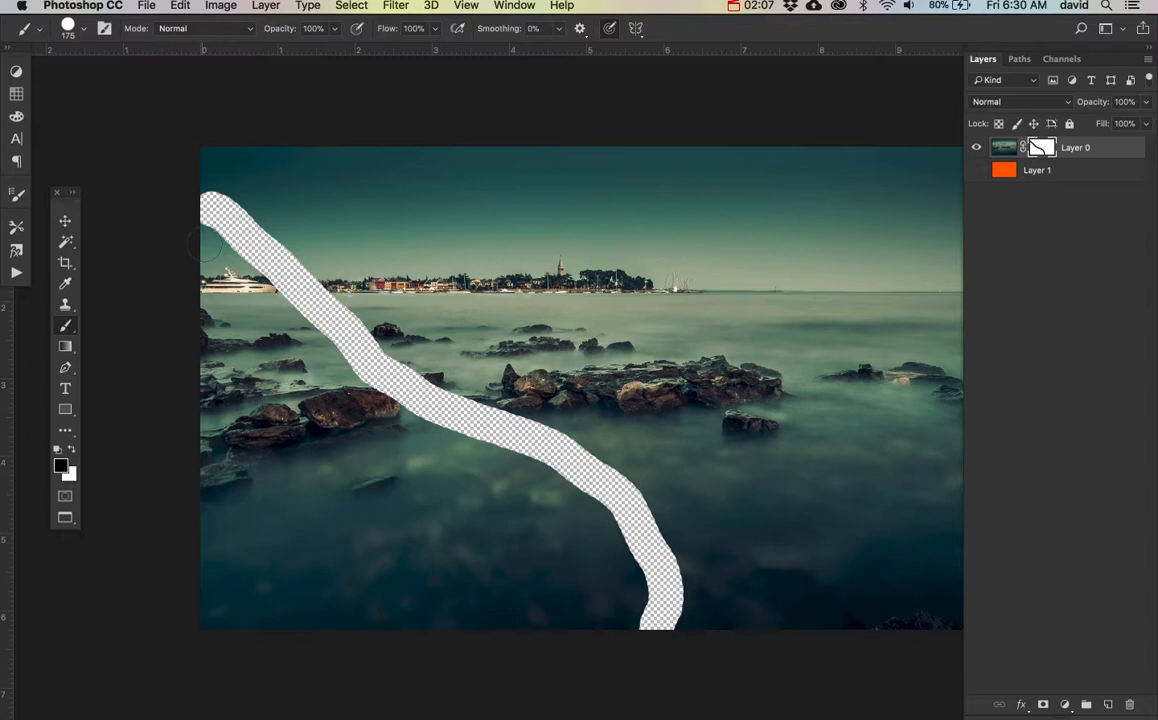
mouse_move(980, 322)
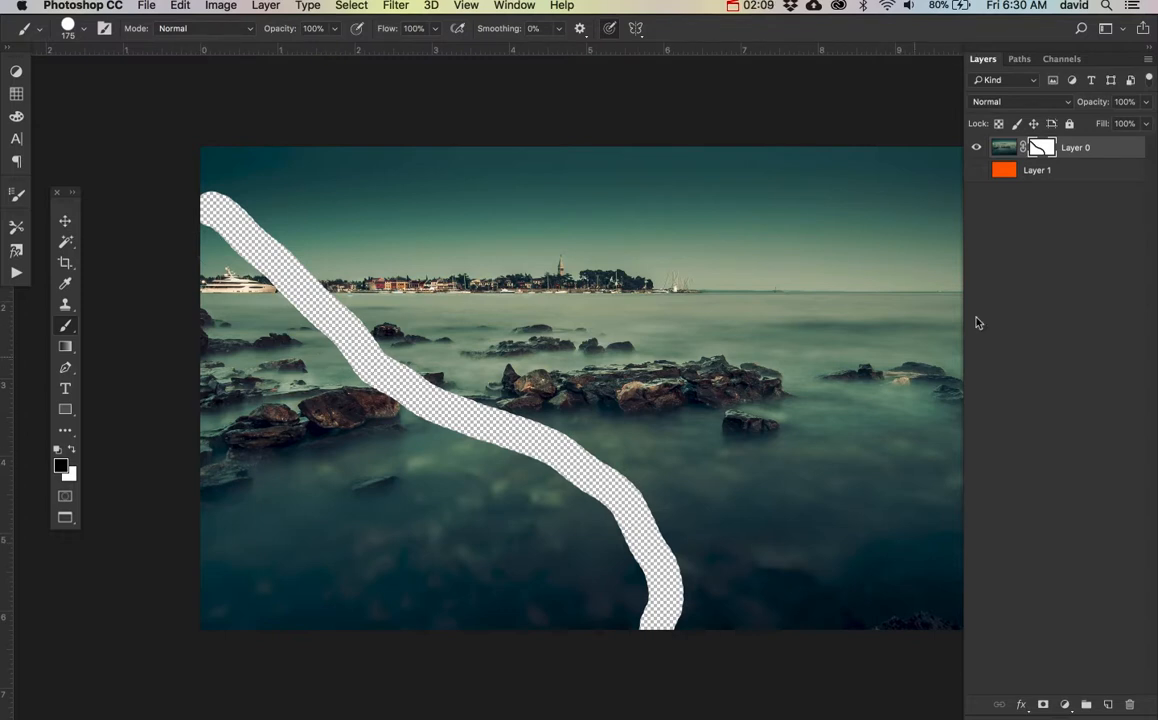
click(976, 170)
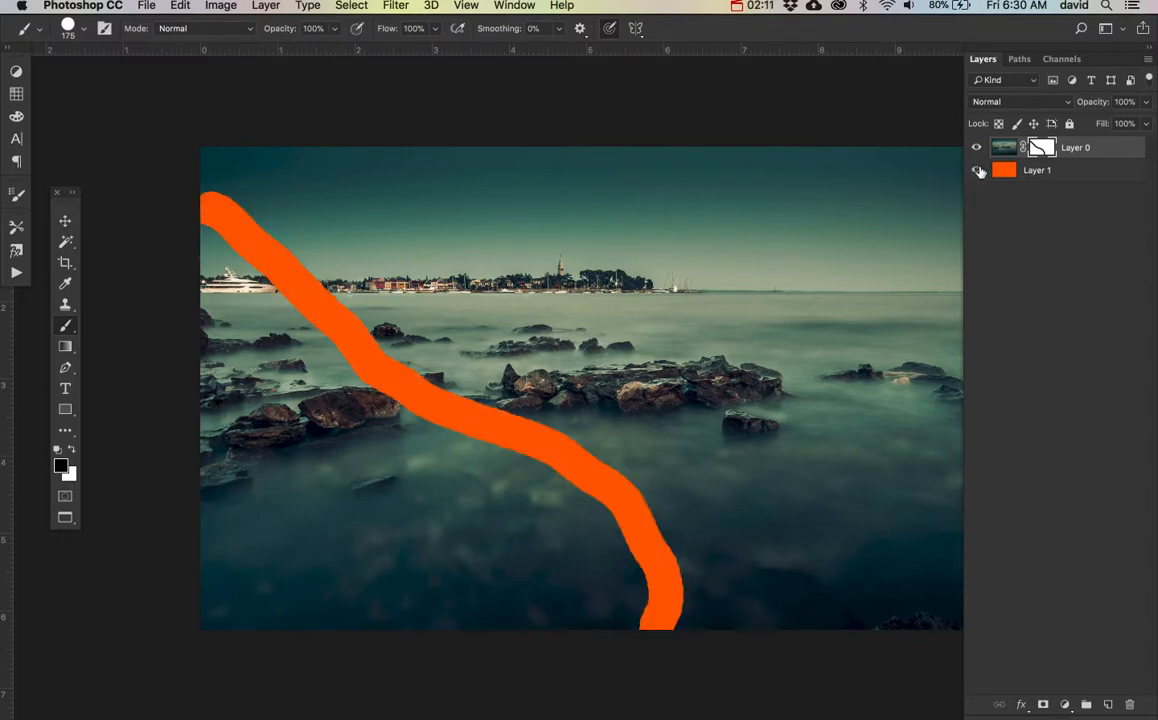
click(976, 170)
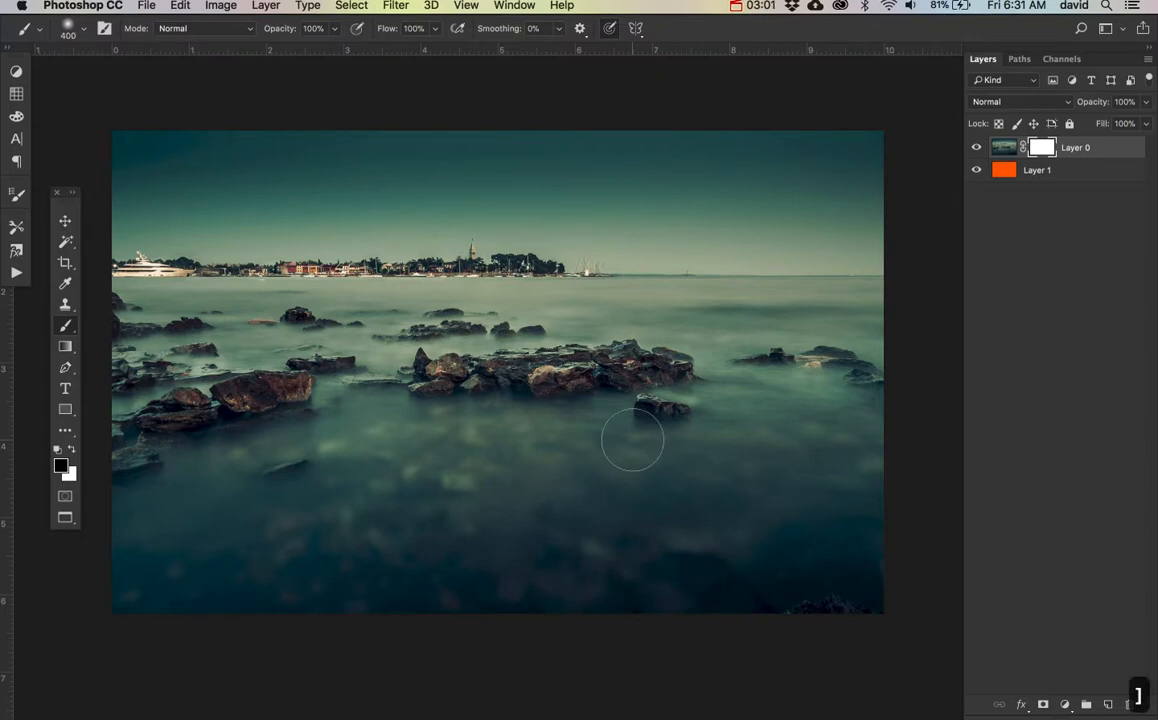
mouse_move(868, 524)
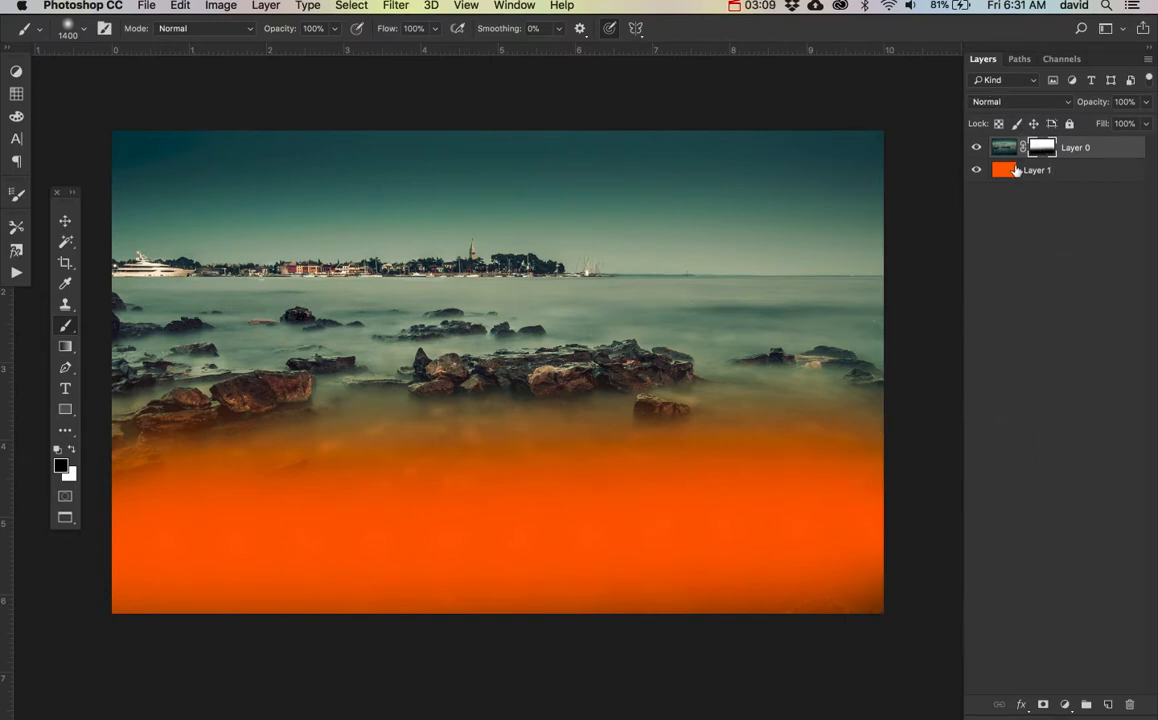
Toggle the orange layer's visibility to check the lower-half fade, leaving all layers shown.
click(976, 170)
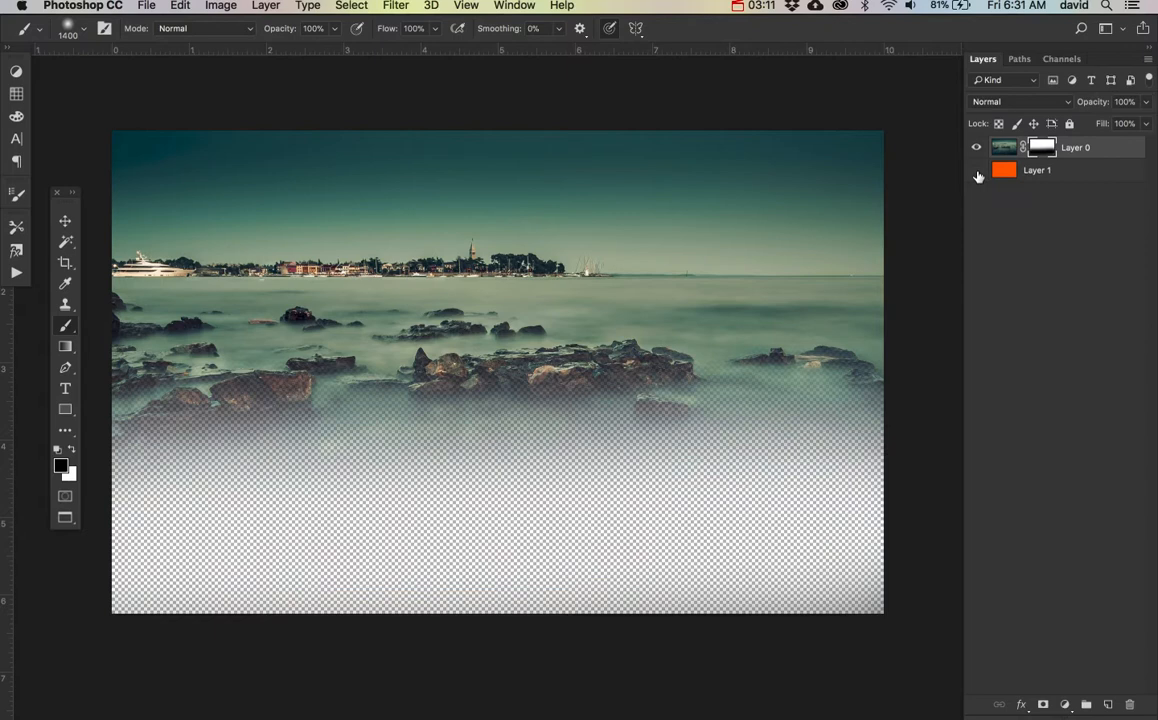
click(976, 170)
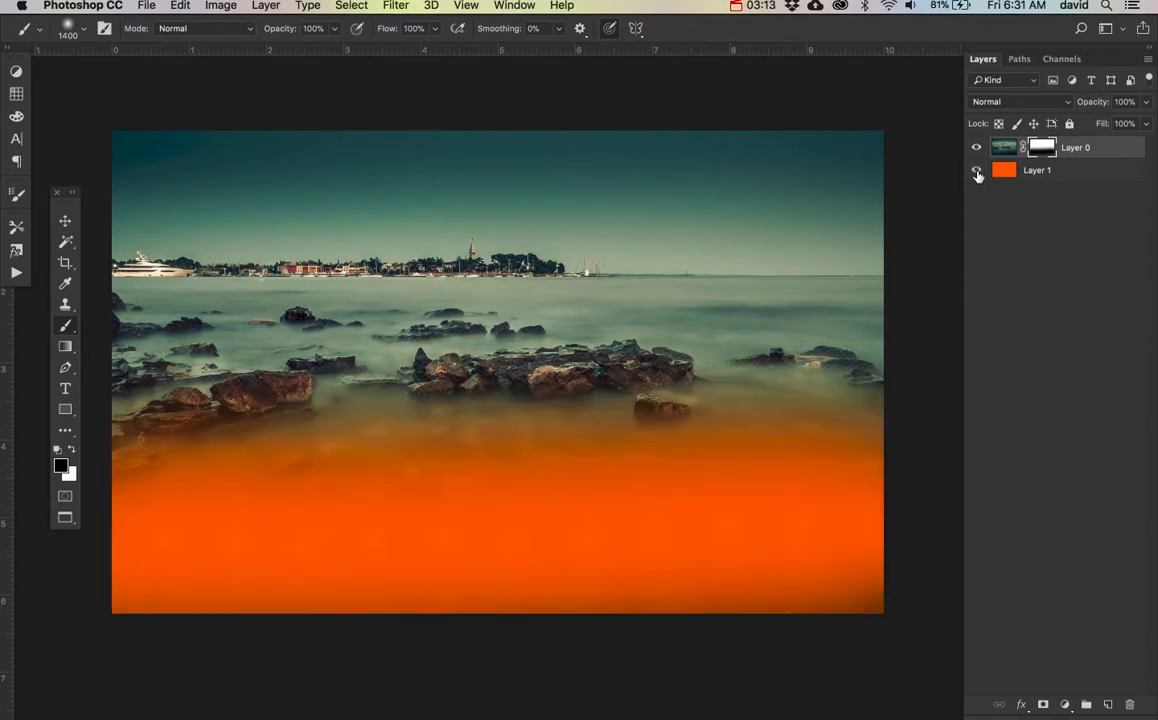
click(976, 170)
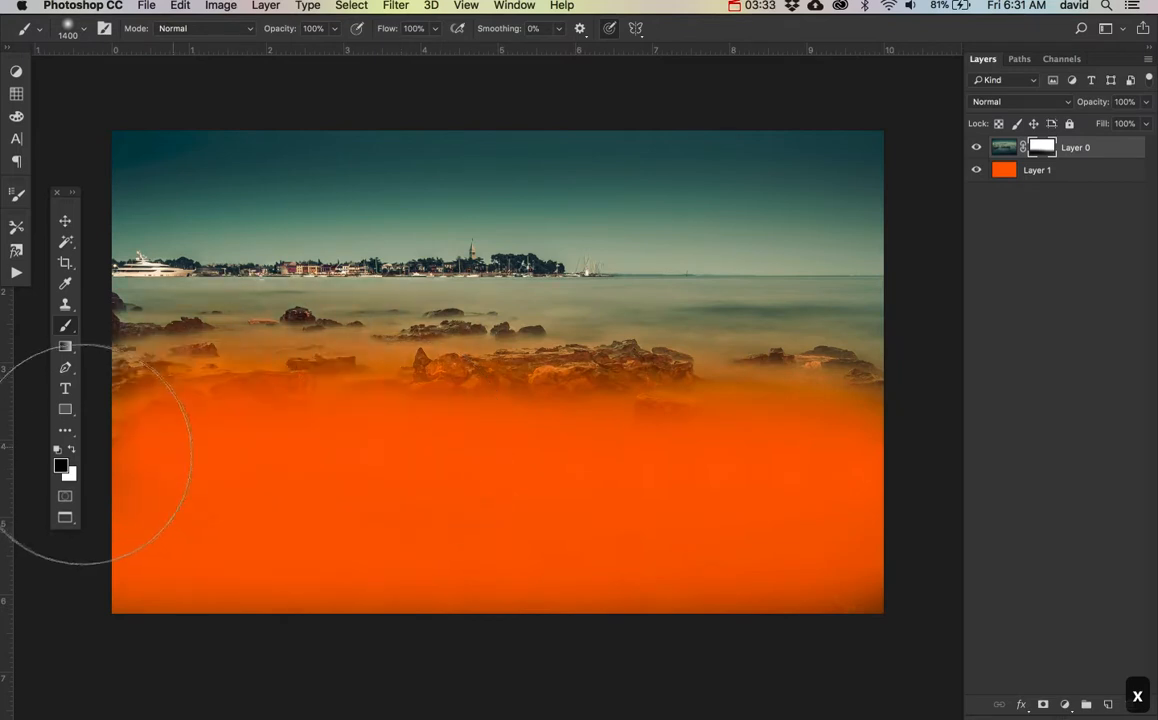
click(1036, 170)
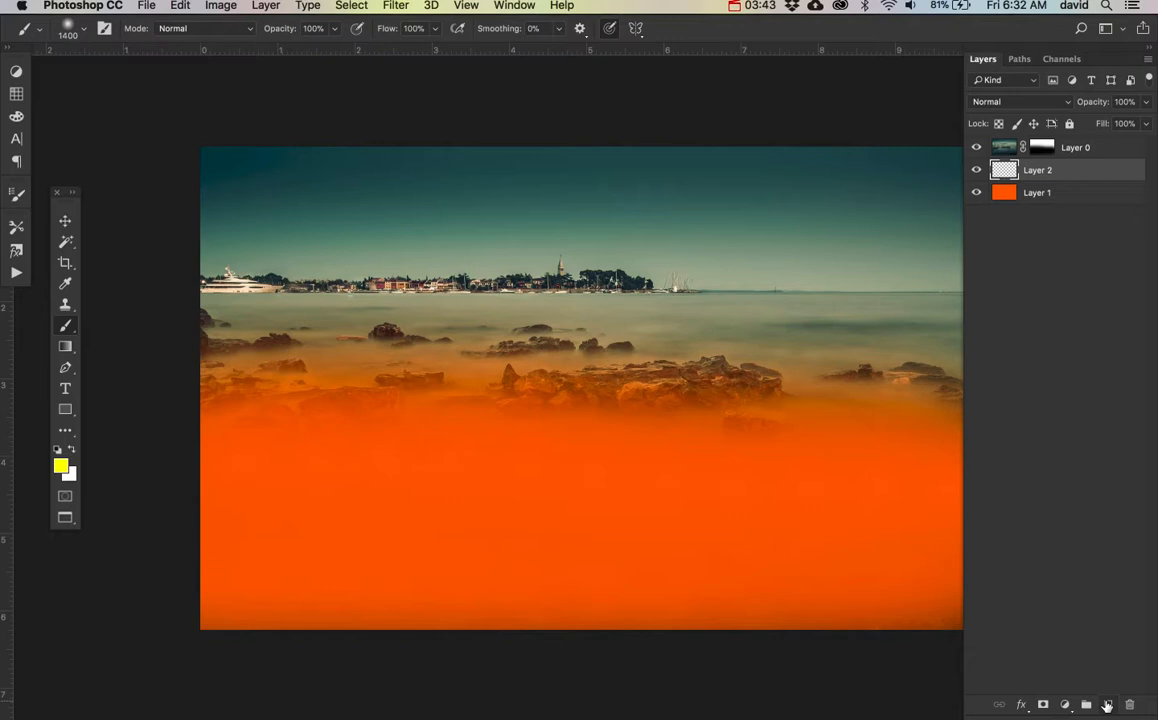
Set the foreground colour to the dark teal sampled from the sea.
click(60, 464)
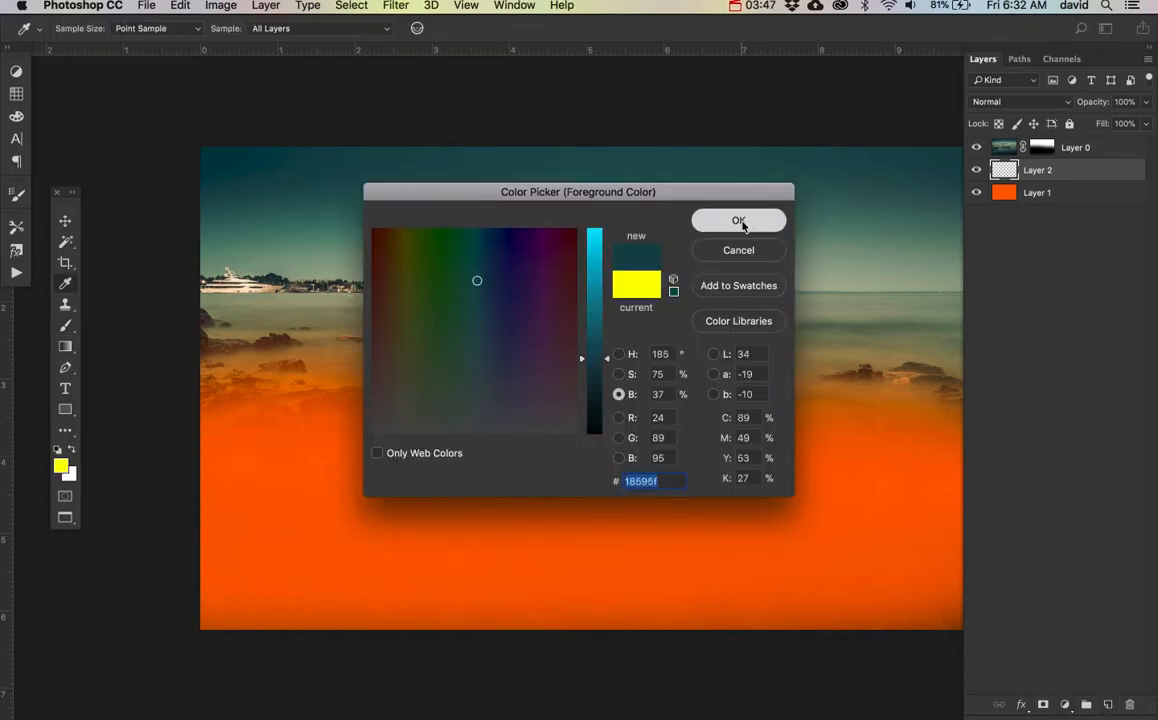
click(738, 220)
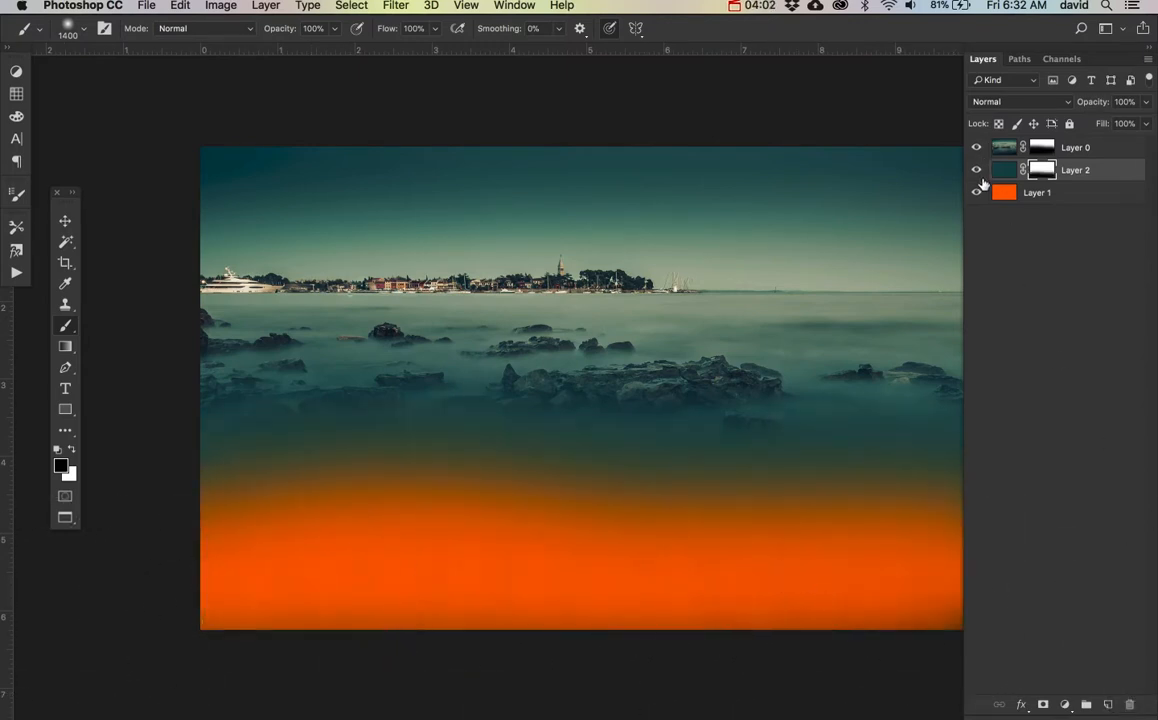
Toggle the seascape, teal and orange layers off and on to preview the teal mask, ending with all visible.
click(976, 148)
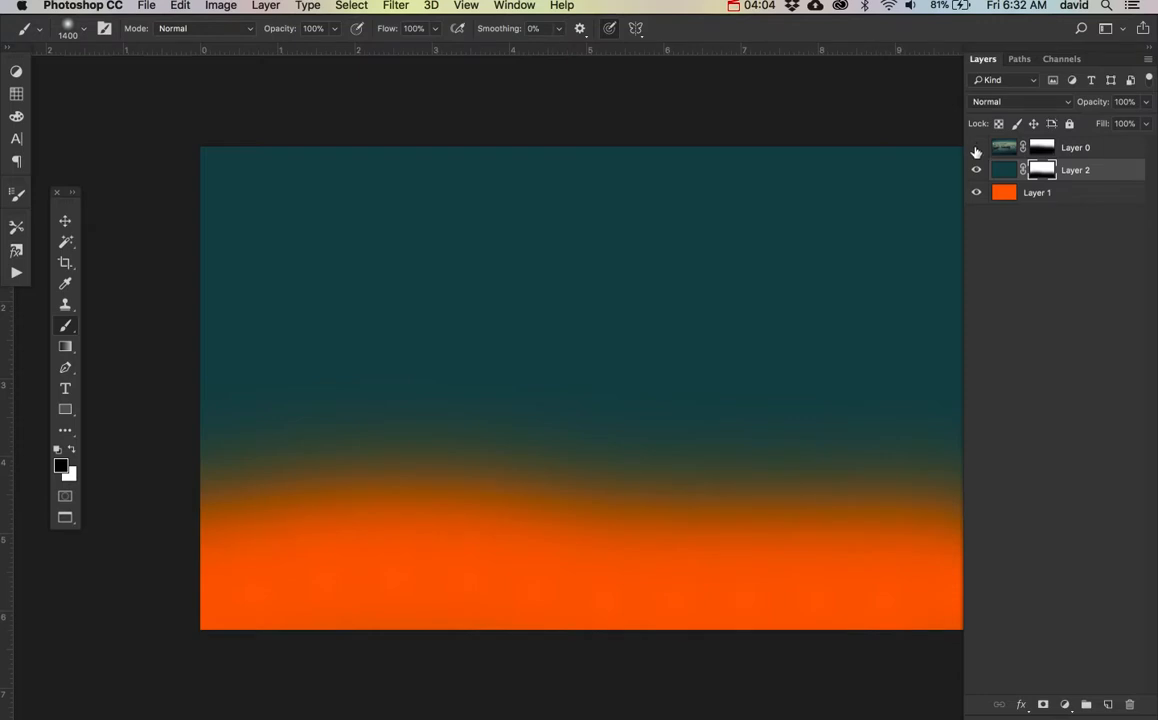
click(976, 148)
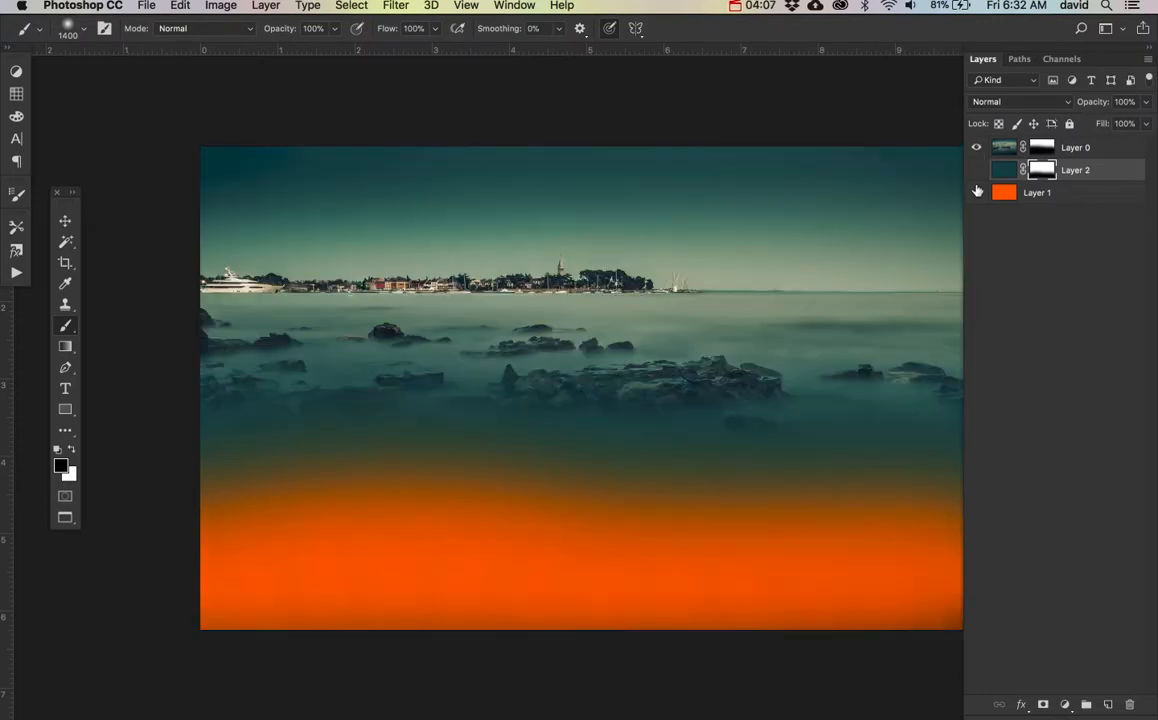
click(976, 192)
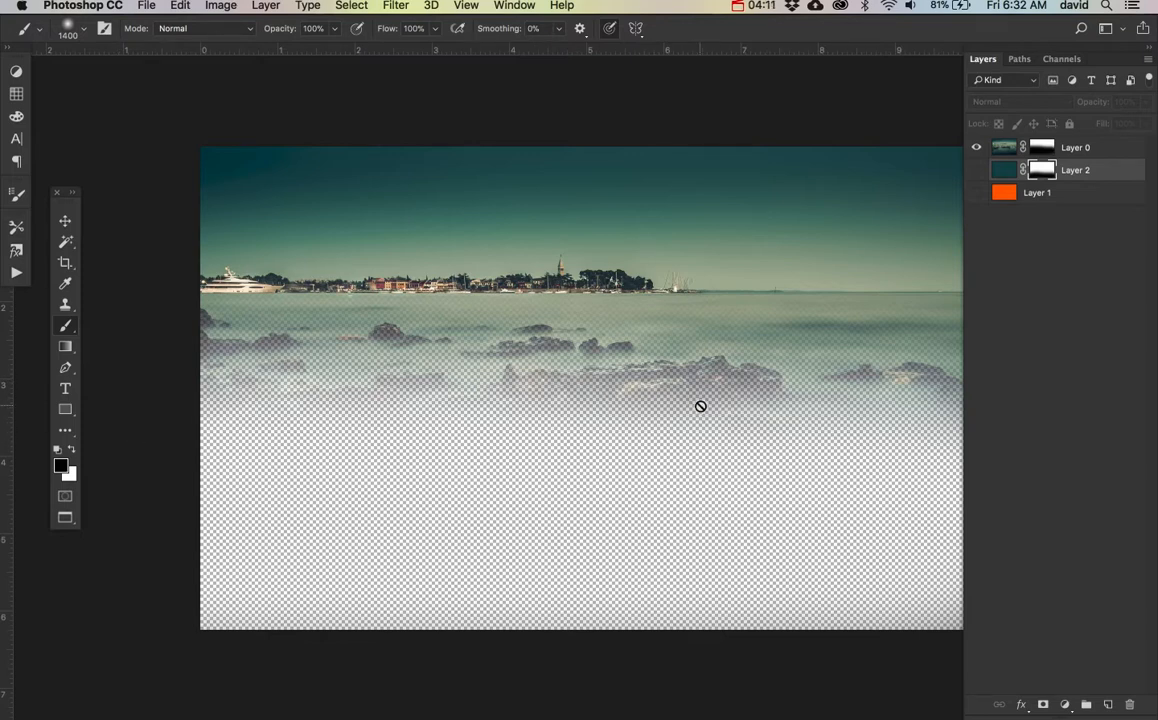
click(976, 170)
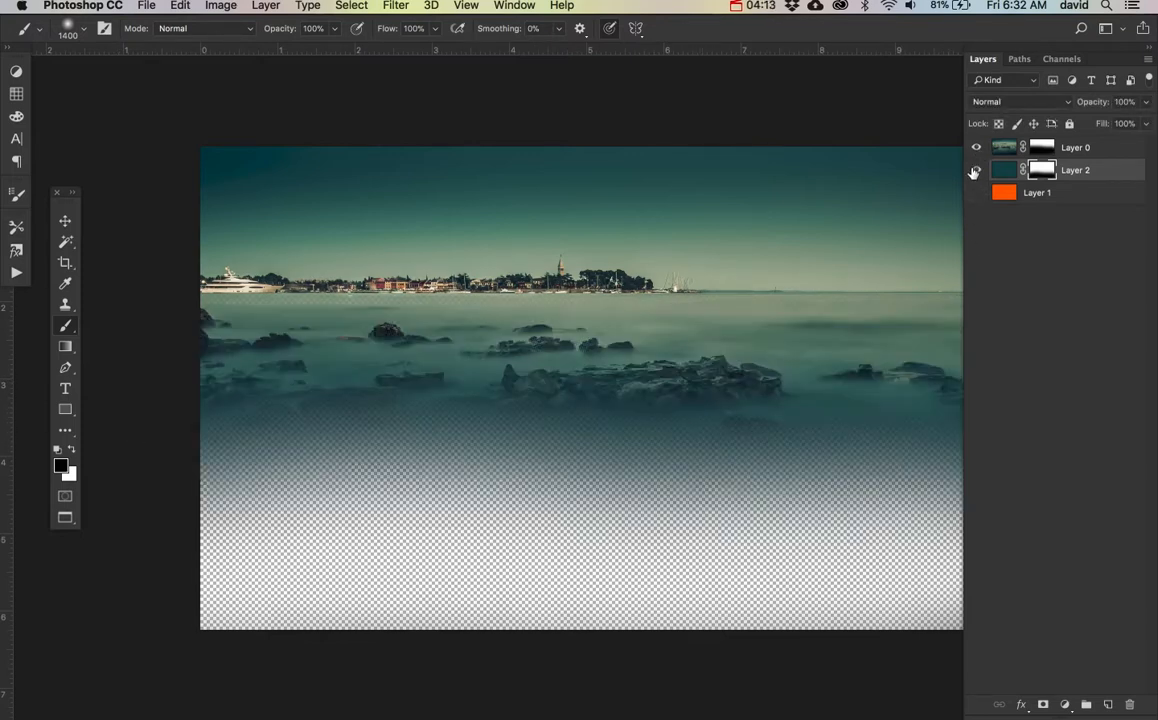
click(976, 170)
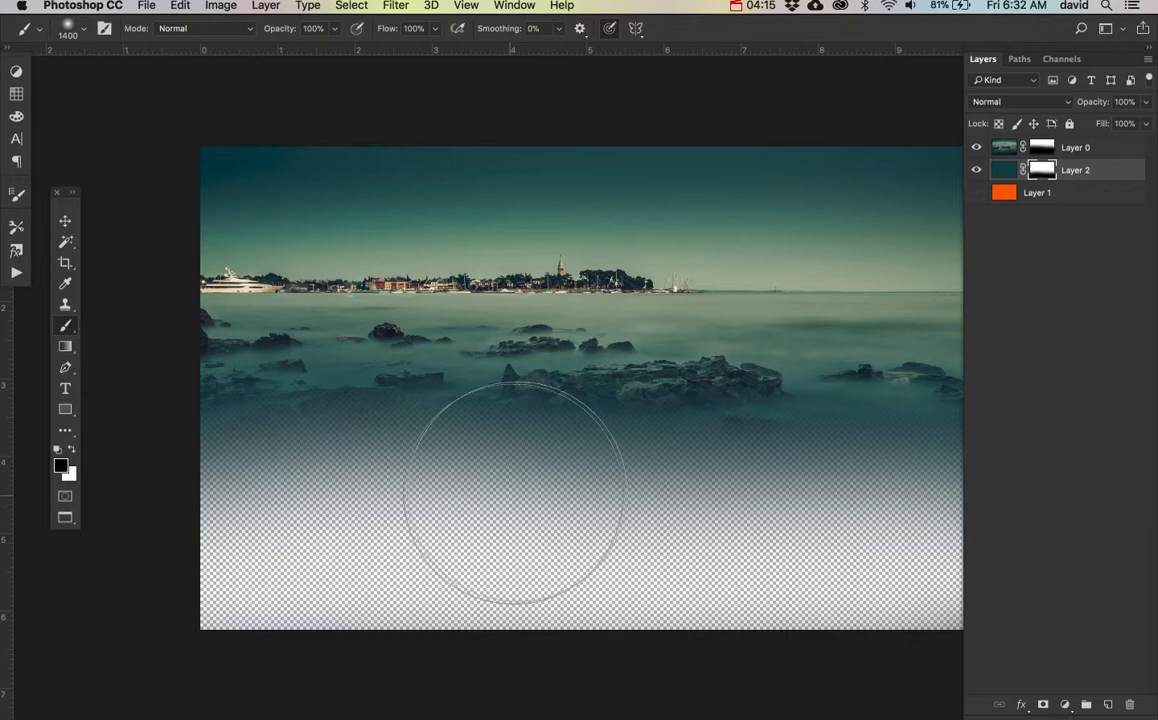
click(976, 192)
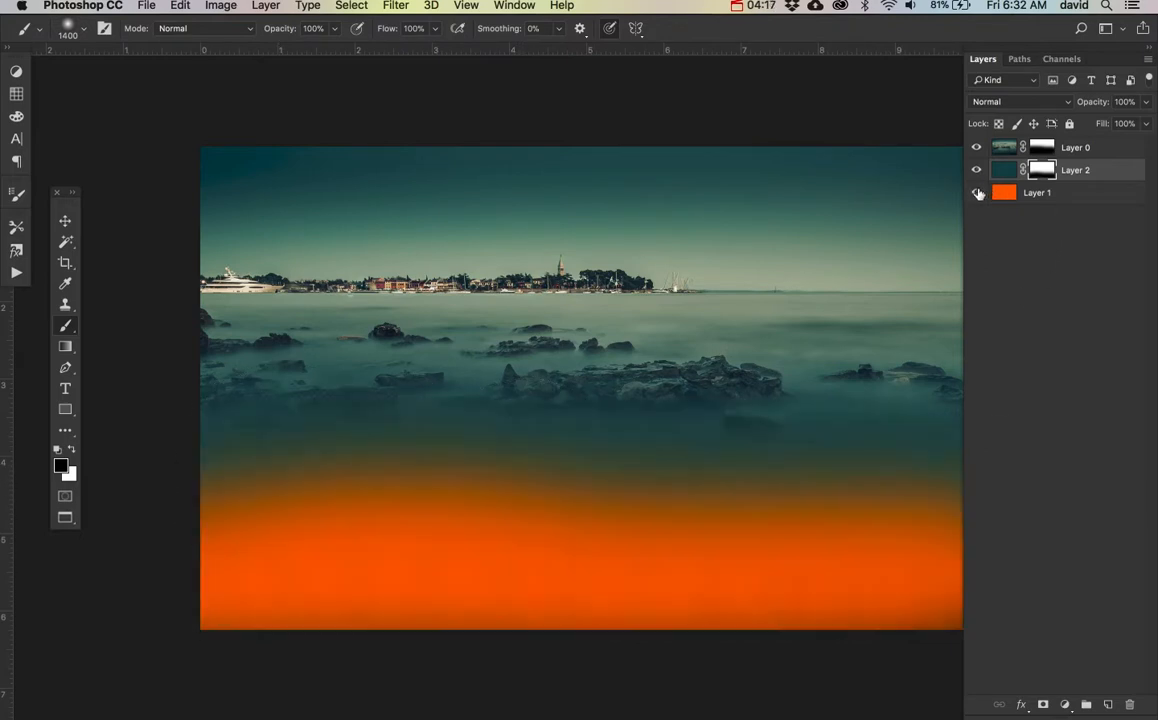
click(976, 192)
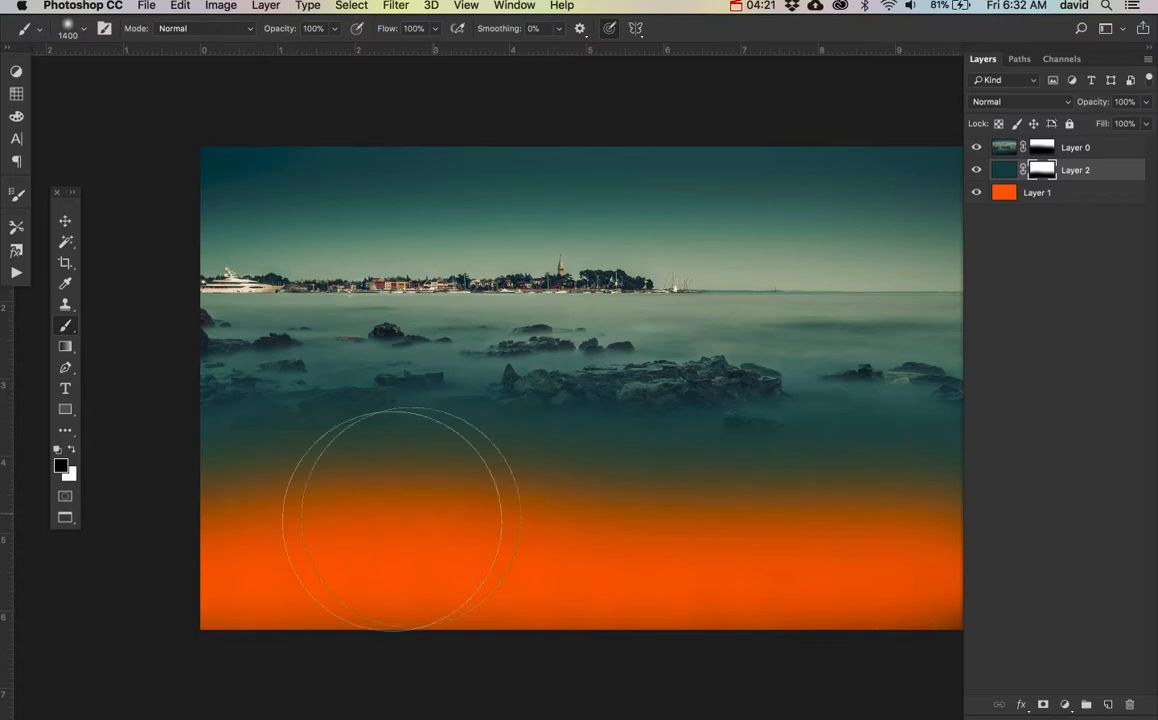
mouse_move(624, 304)
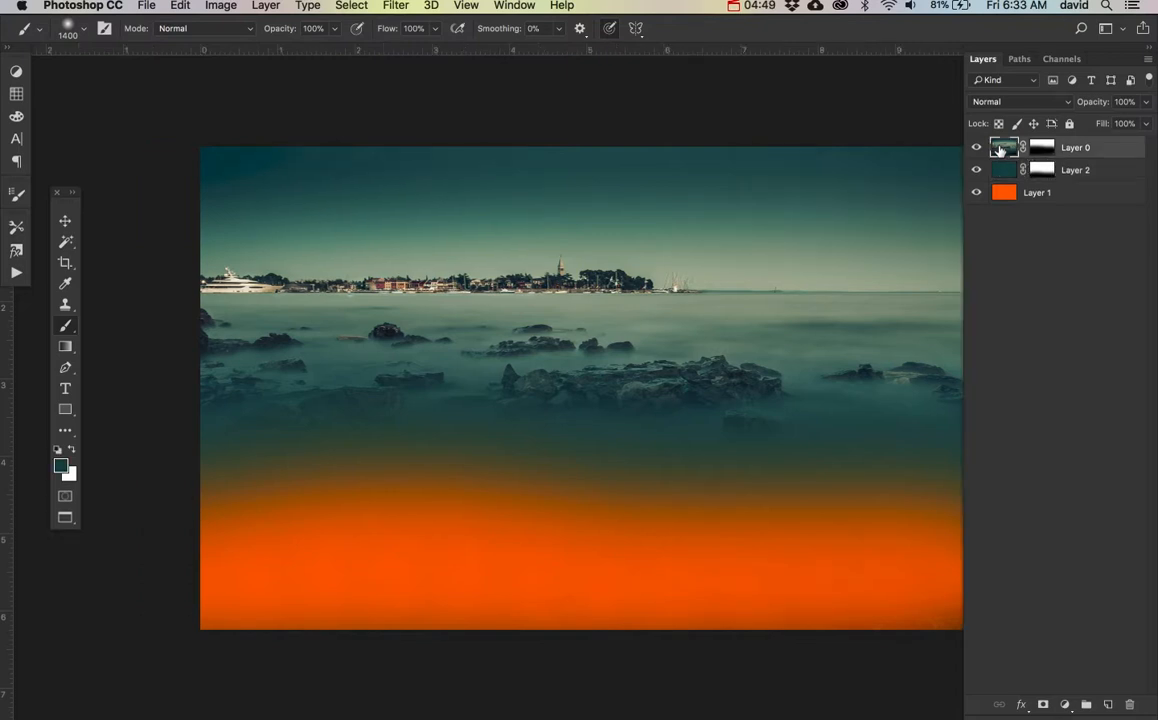
Select the seascape layer, switch to the Move tool and hide the orange layer.
click(1040, 148)
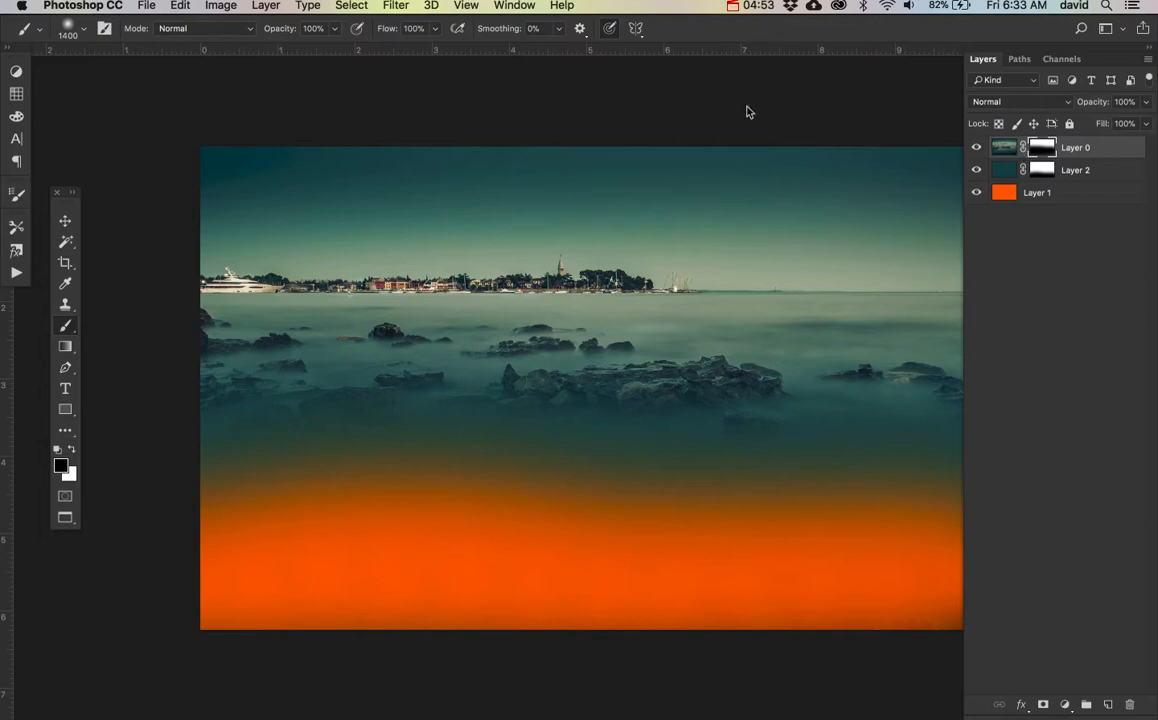
click(64, 230)
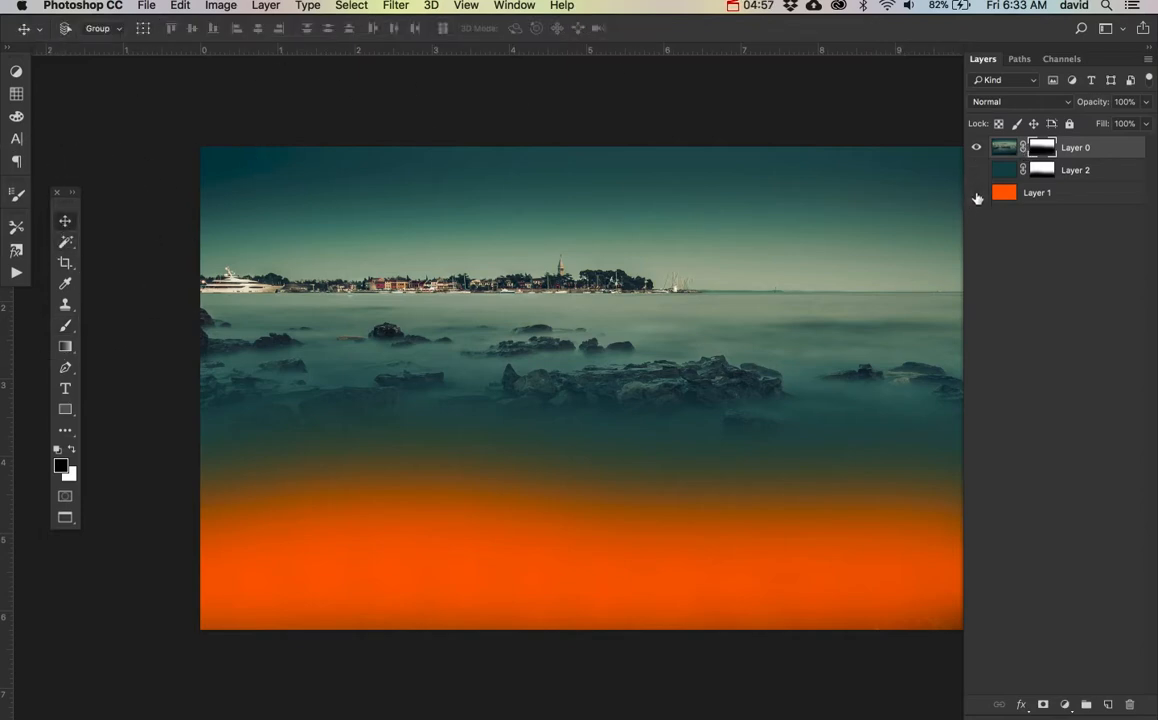
click(976, 198)
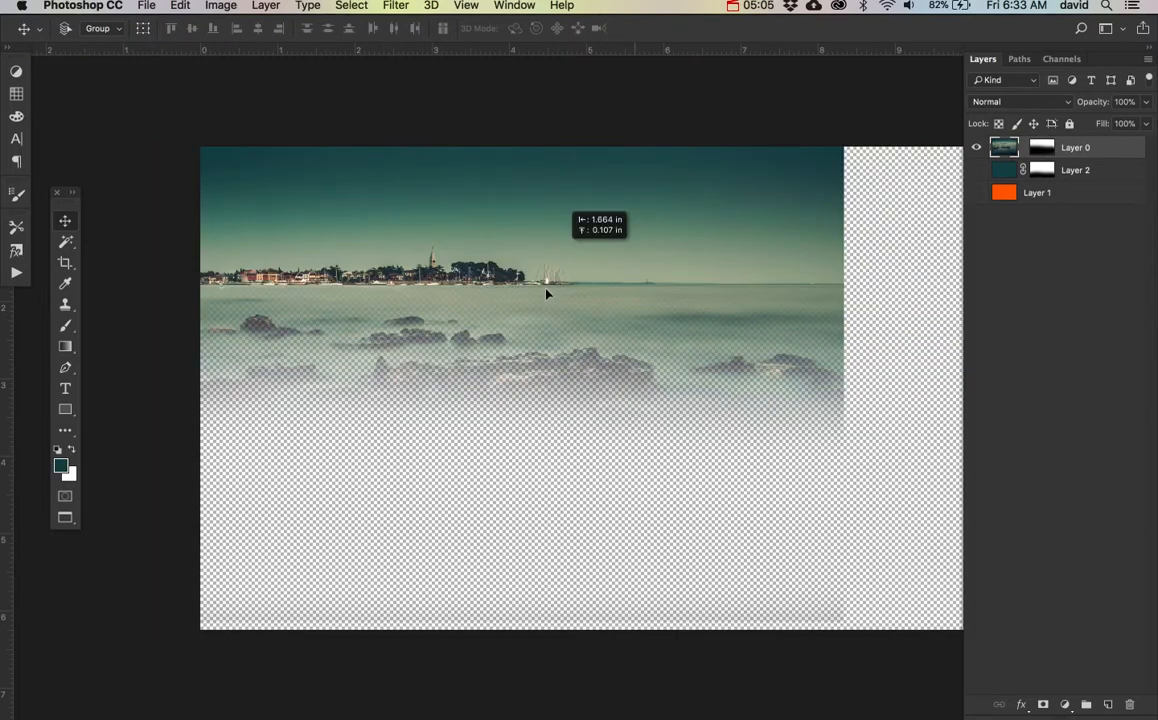
Drag the seascape photo around the canvas in trial moves before undoing them.
drag(548, 292, 680, 206)
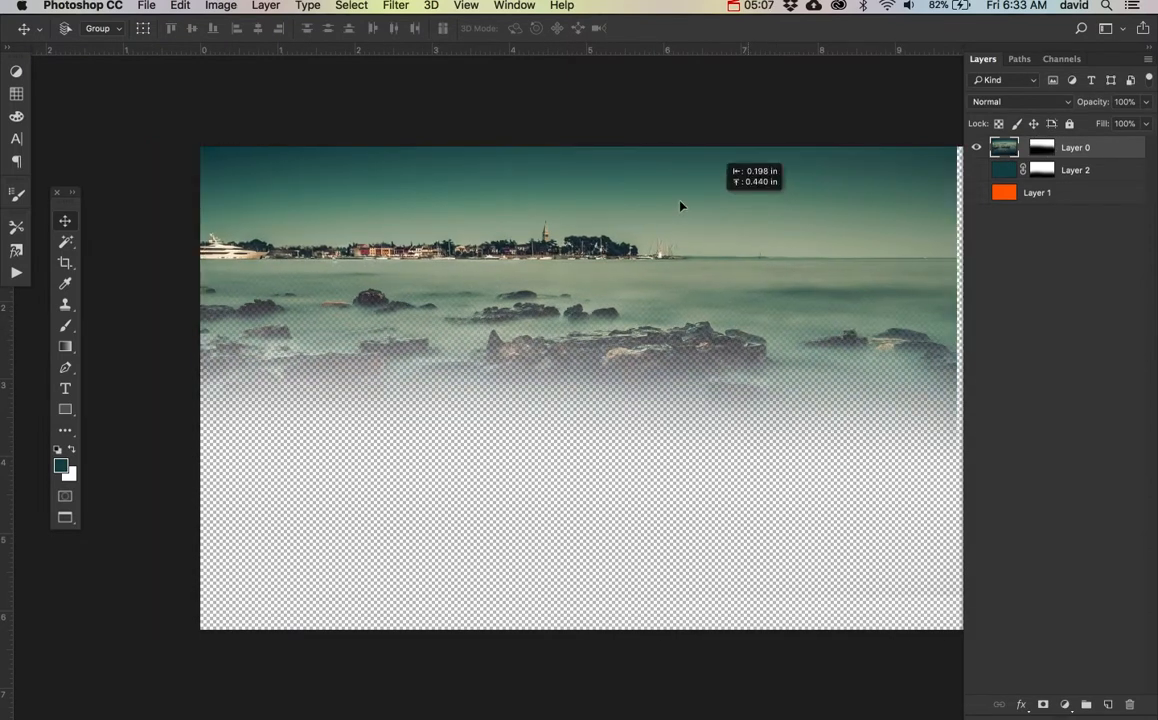
drag(680, 206, 764, 252)
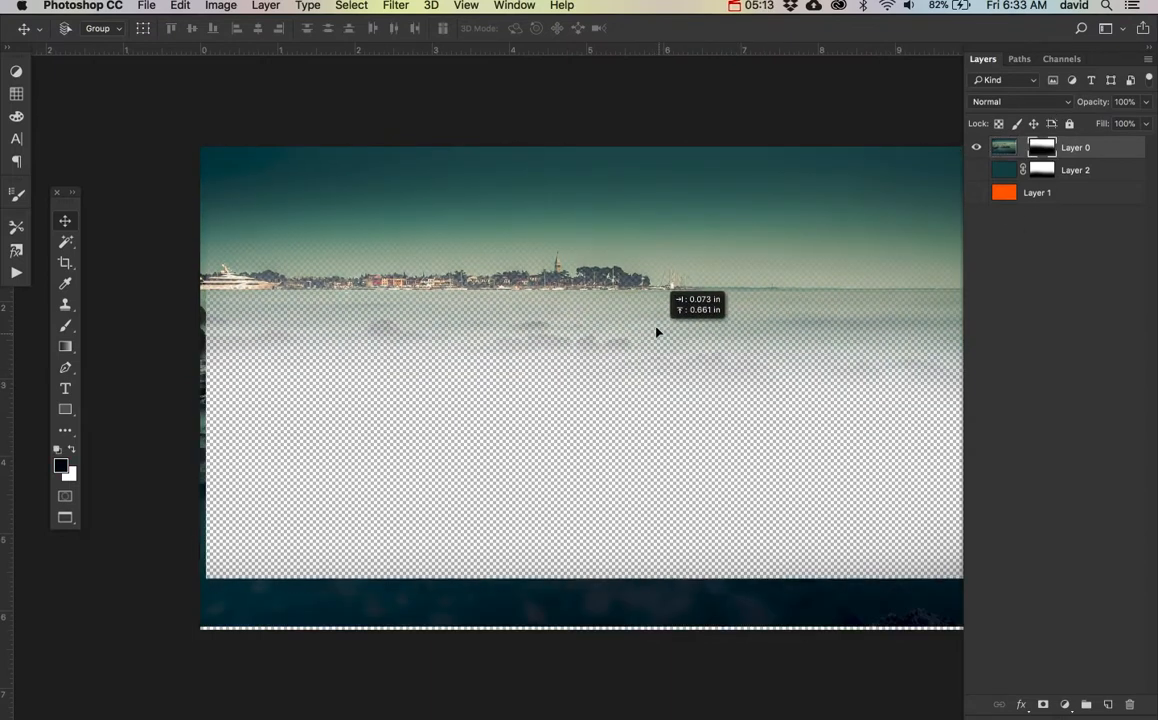
drag(656, 332, 622, 456)
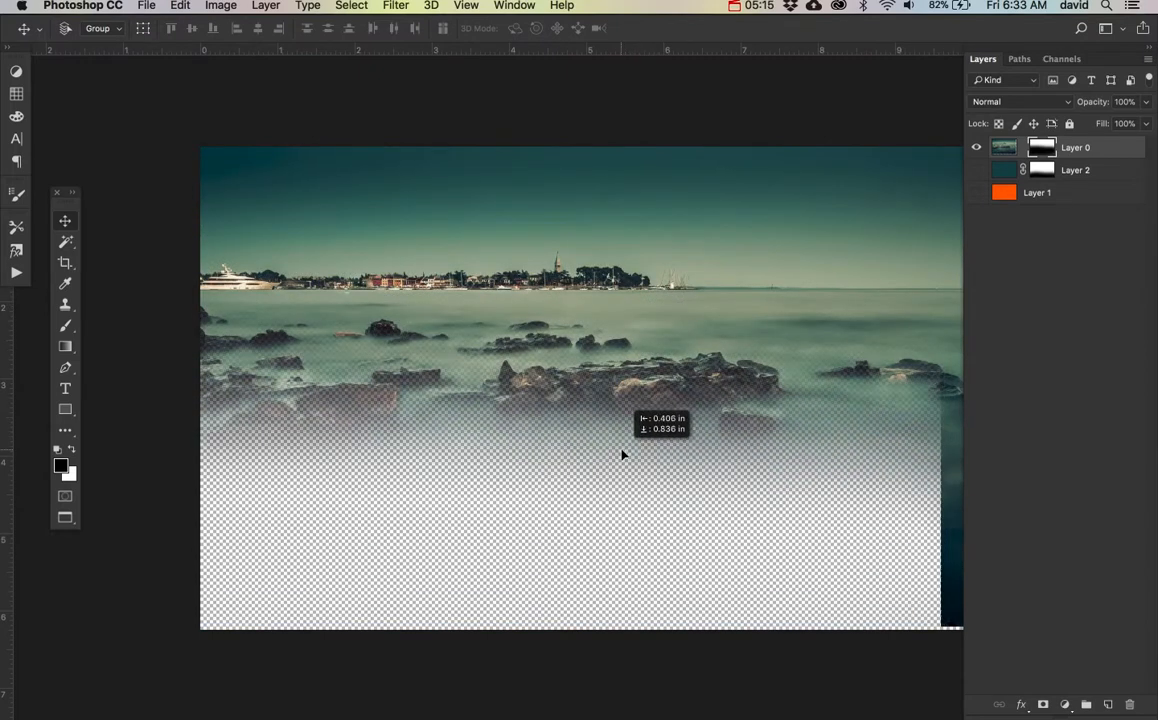
drag(624, 456, 652, 478)
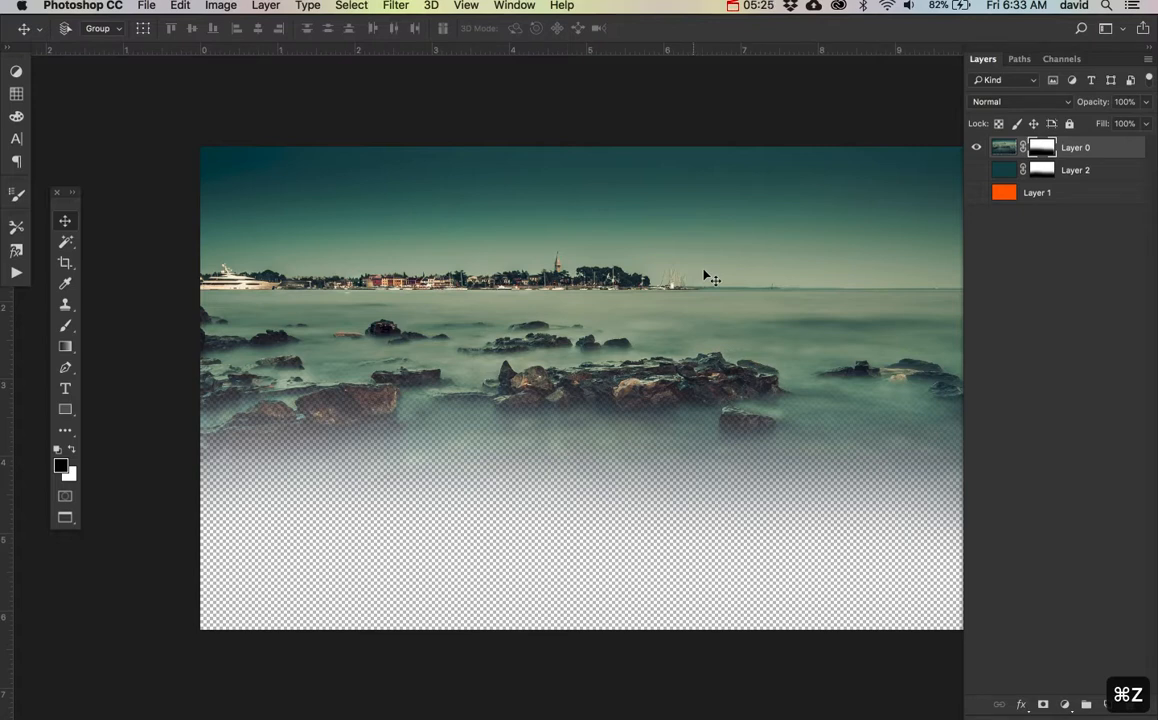
Show the teal and orange layers again and view the seascape layer's mask alone on the canvas.
click(976, 192)
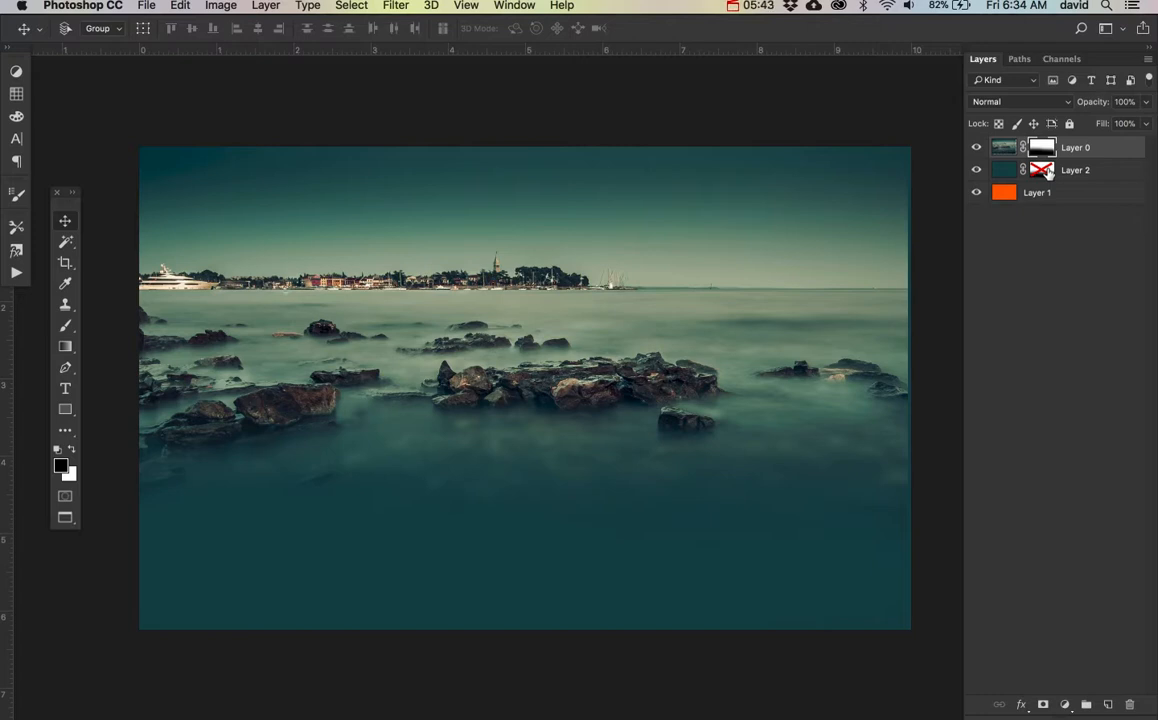
click(1042, 168)
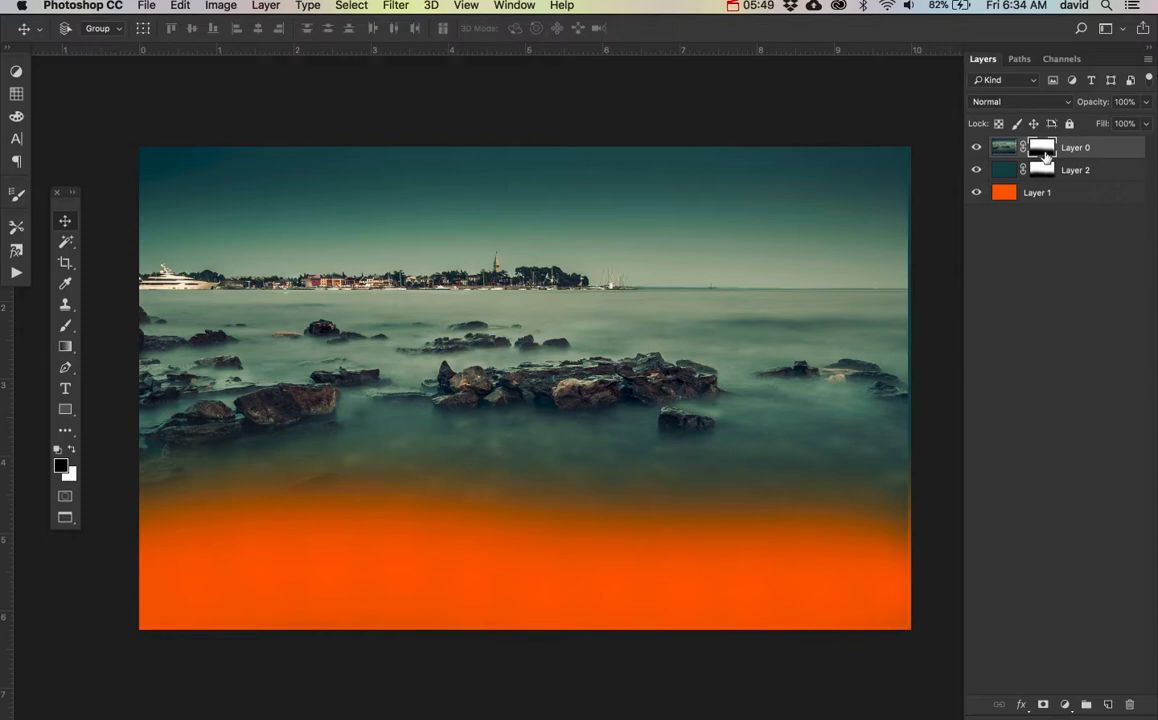
click(1044, 148)
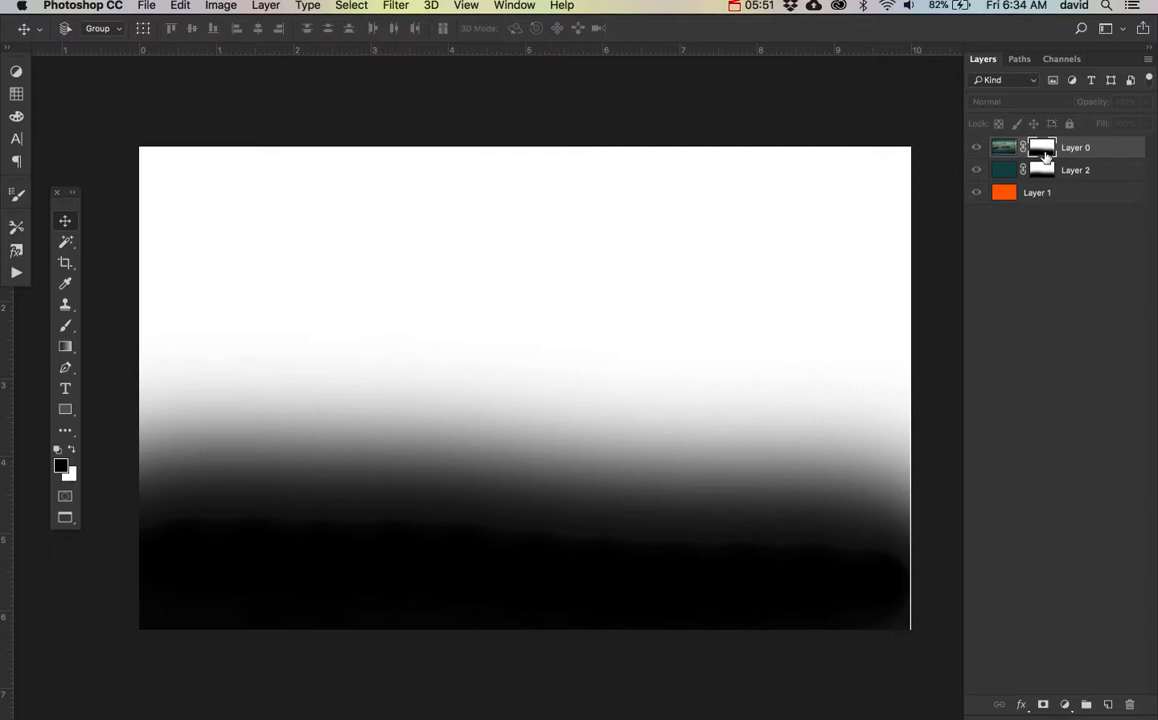